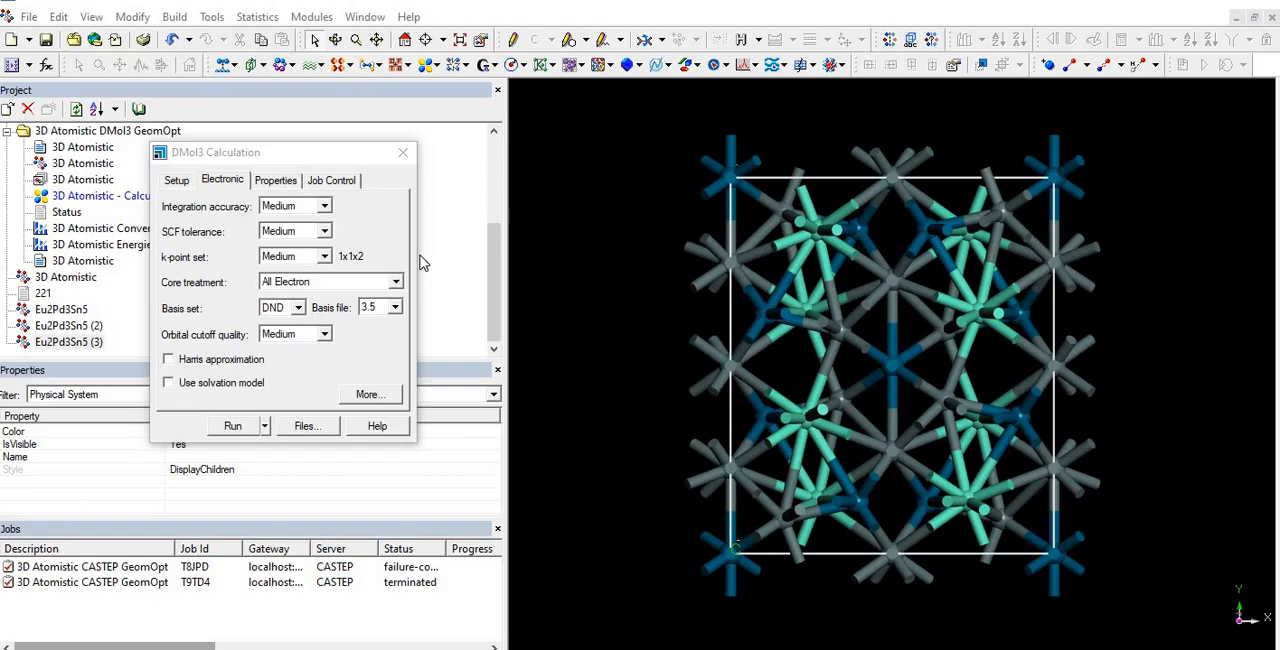
pyautogui.moveTo(244, 206)
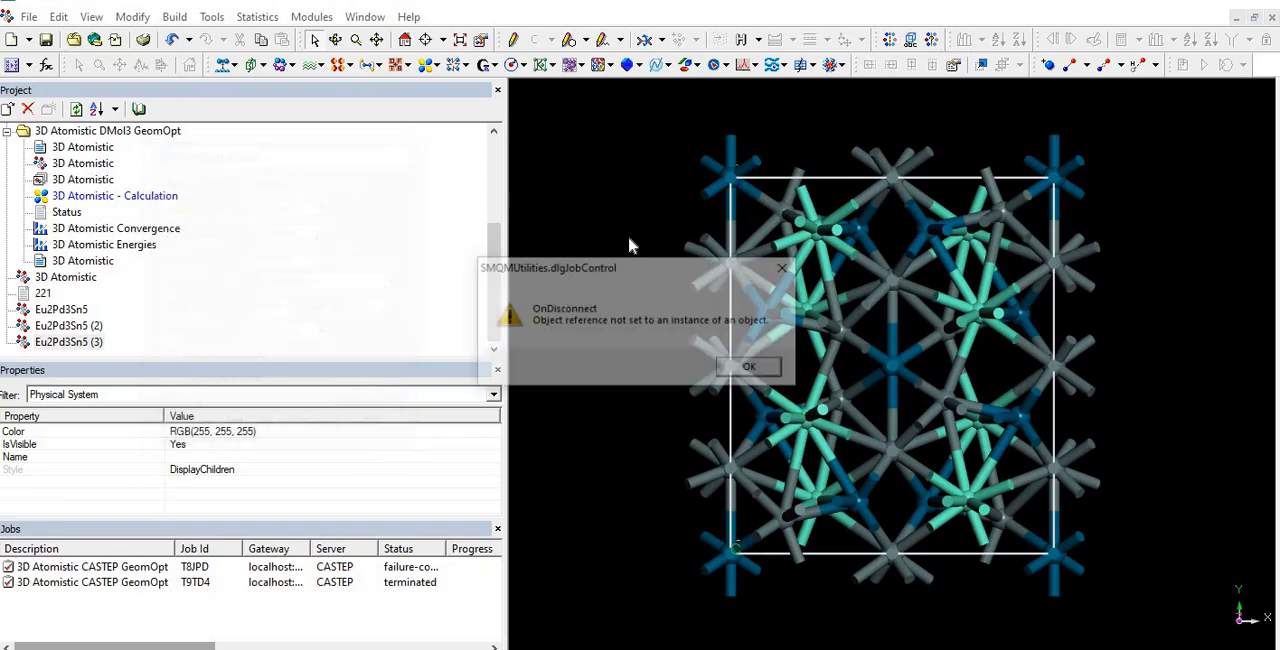
# - Dismiss the job control error message, returning to the 3D Atomistic view
pyautogui.click(748, 366)
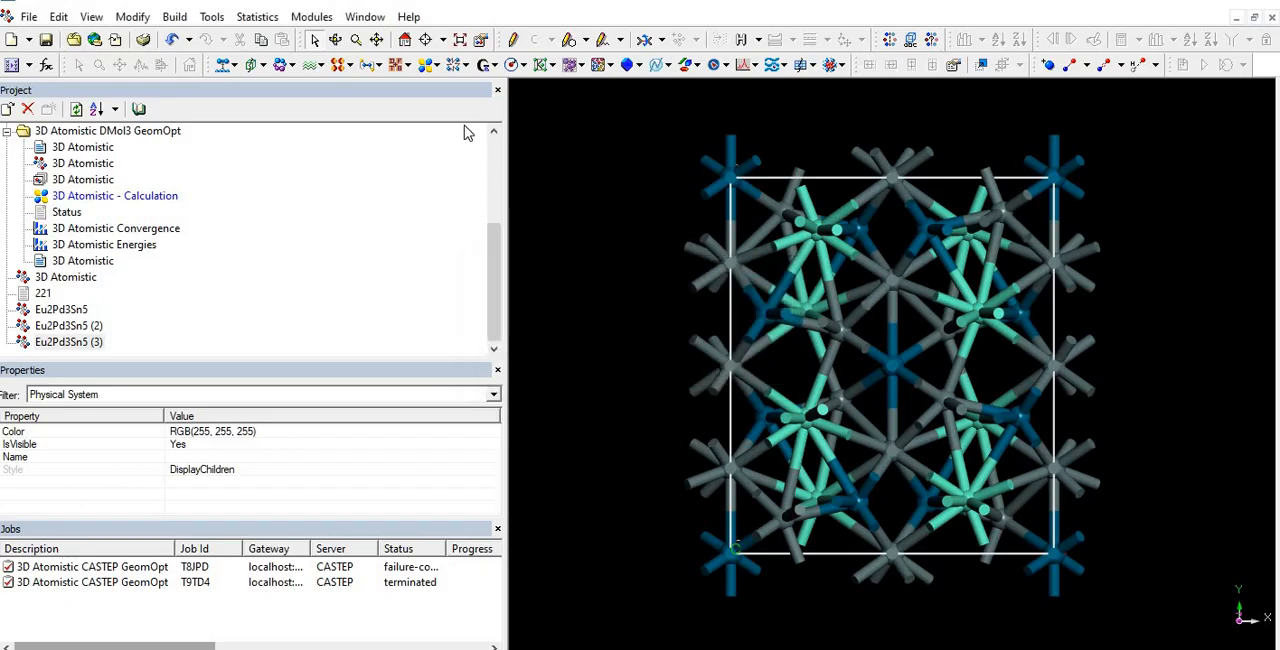
pyautogui.moveTo(704, 258)
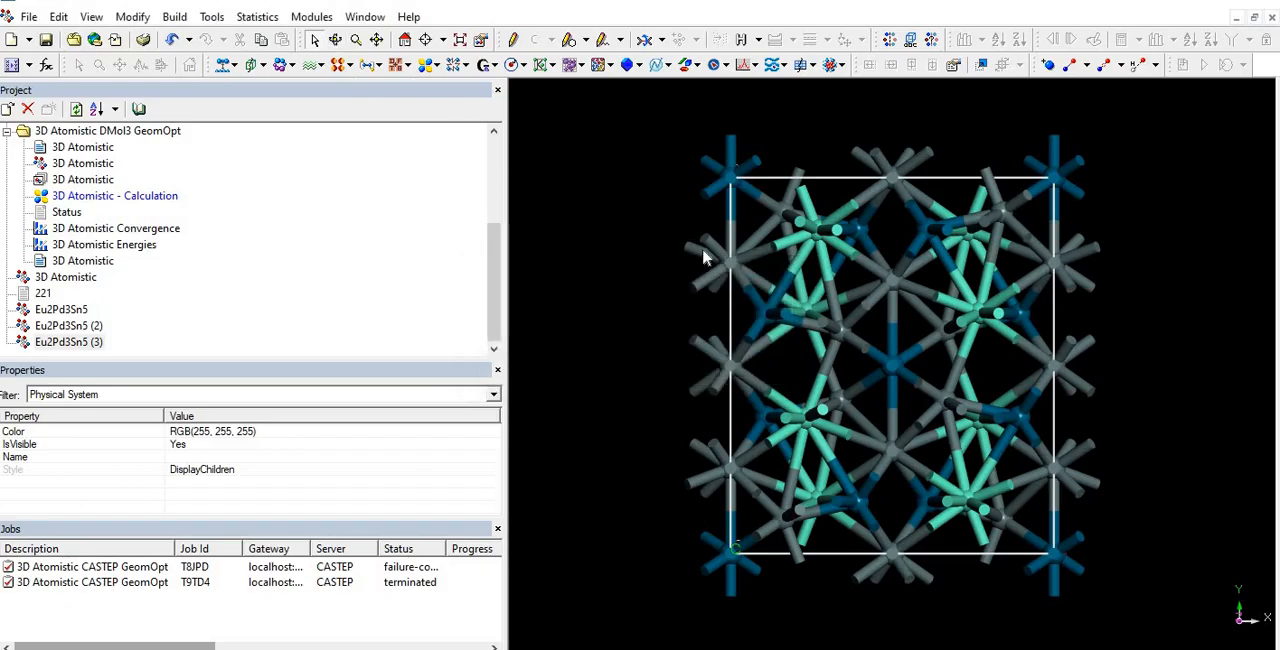
pyautogui.moveTo(720, 212)
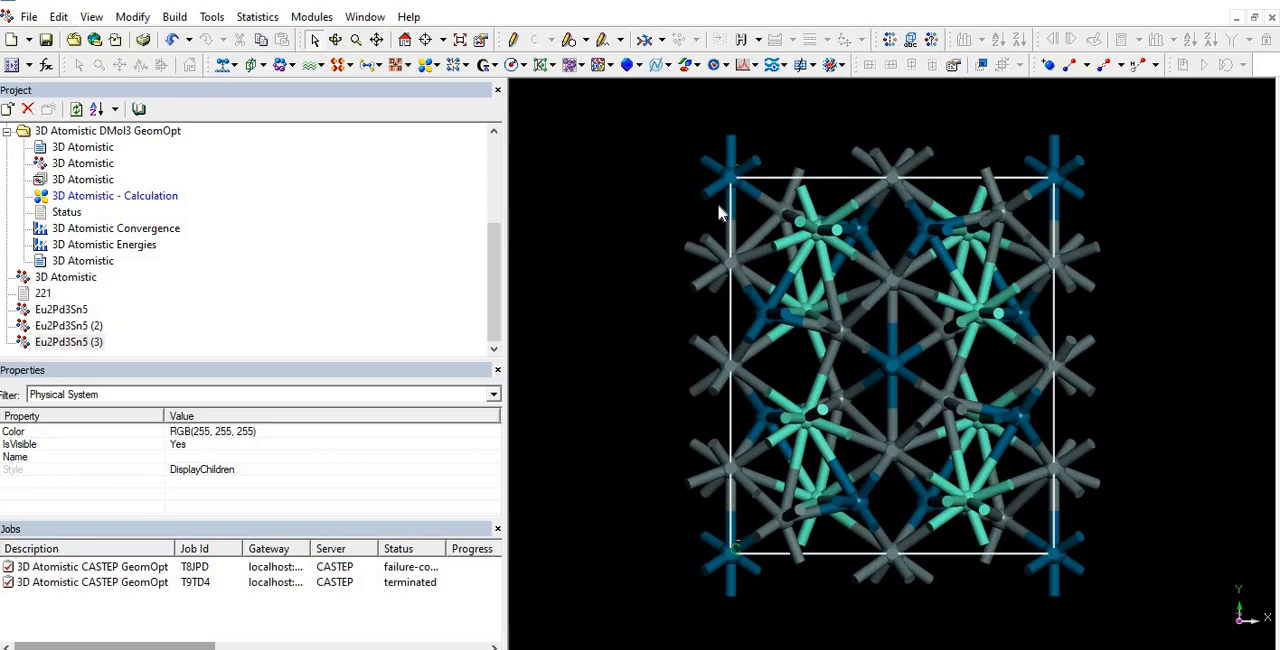
pyautogui.moveTo(708, 204)
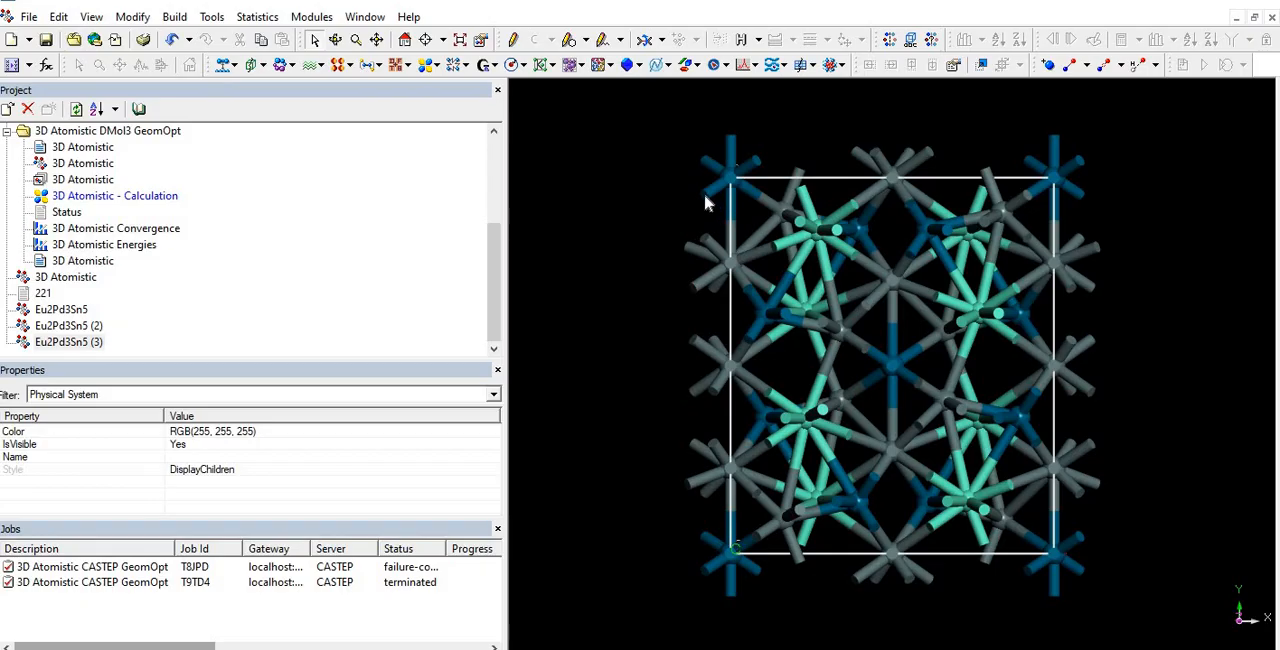
pyautogui.moveTo(732, 186)
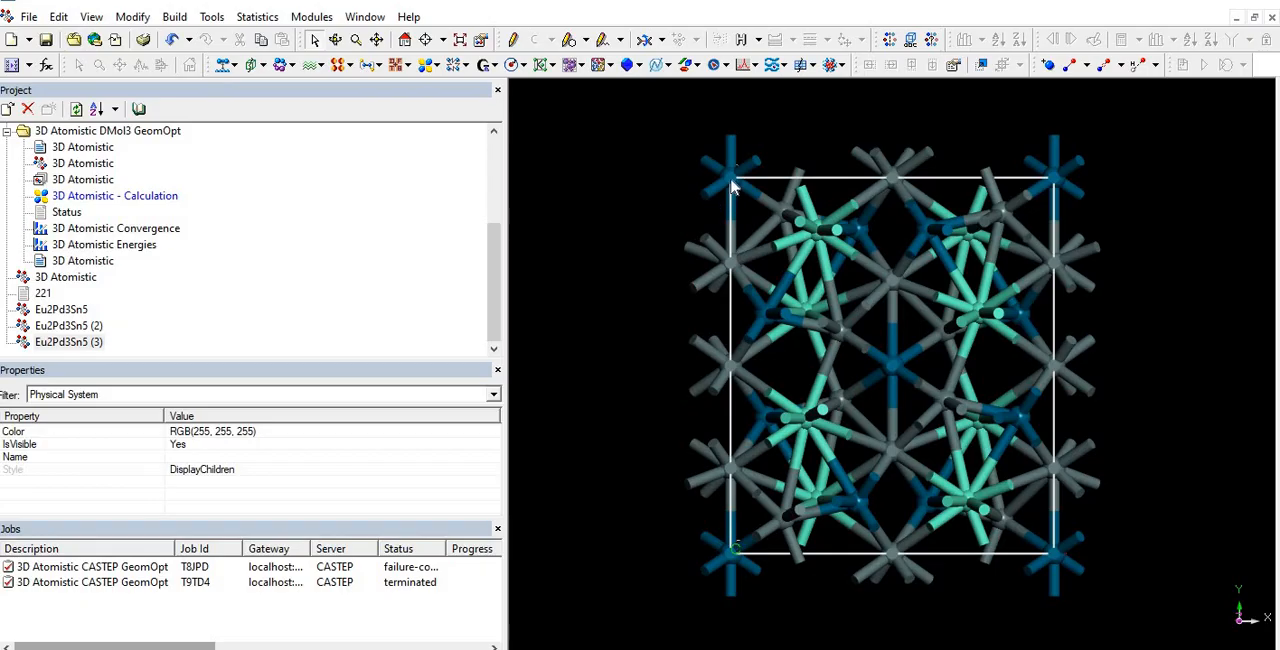
pyautogui.moveTo(812, 296)
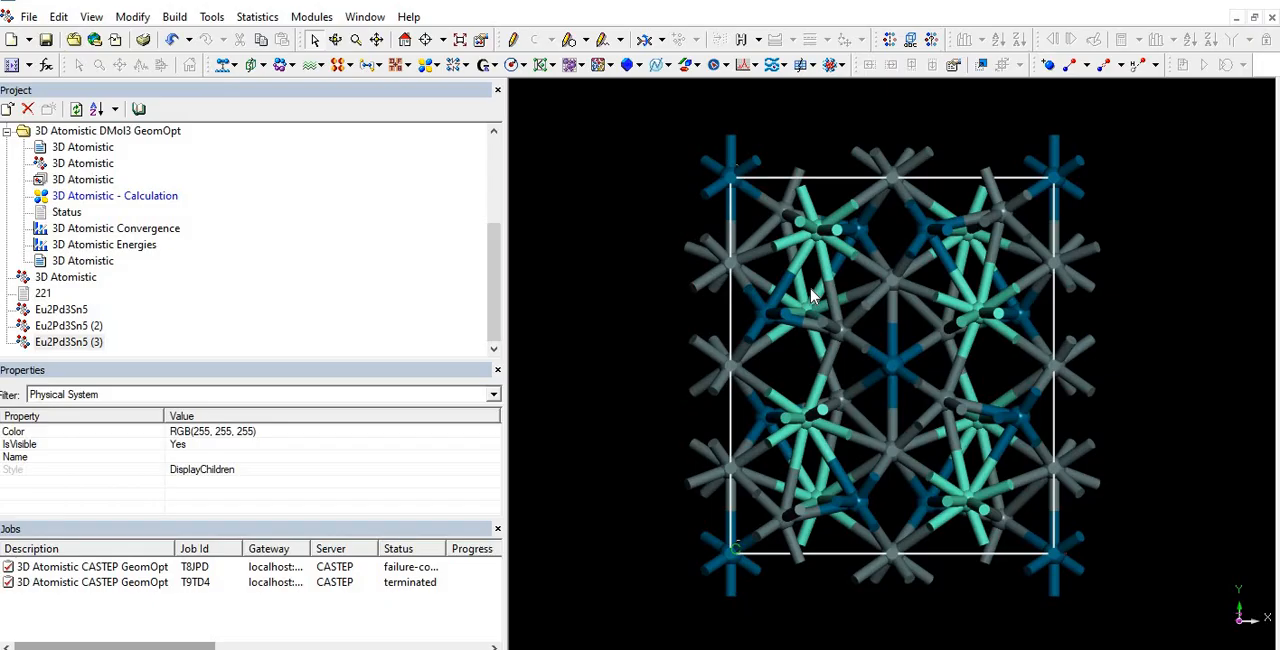
pyautogui.moveTo(562, 240)
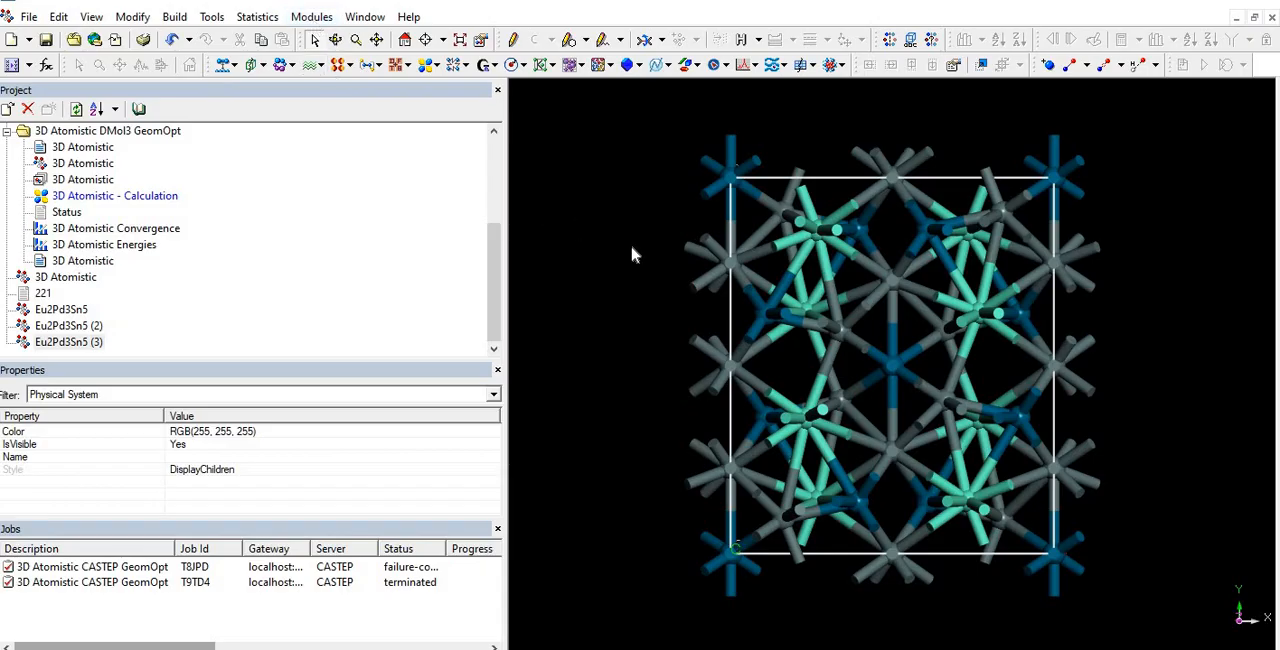
pyautogui.moveTo(632, 316)
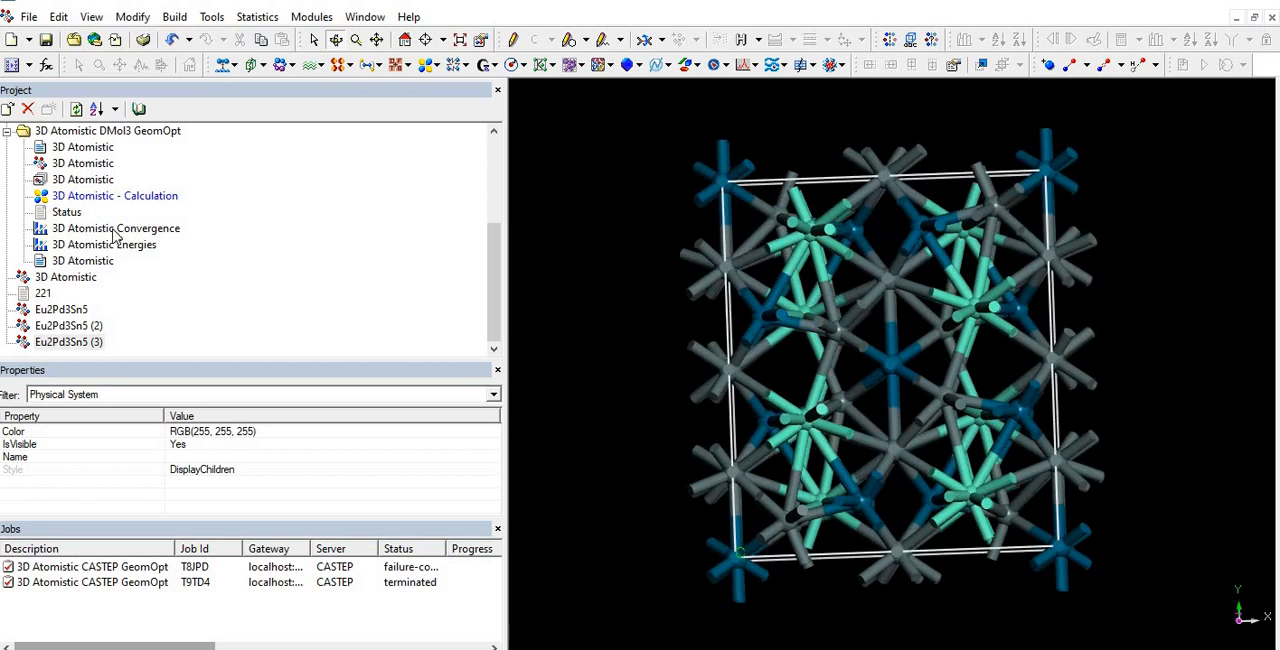
pyautogui.doubleClick(116, 228)
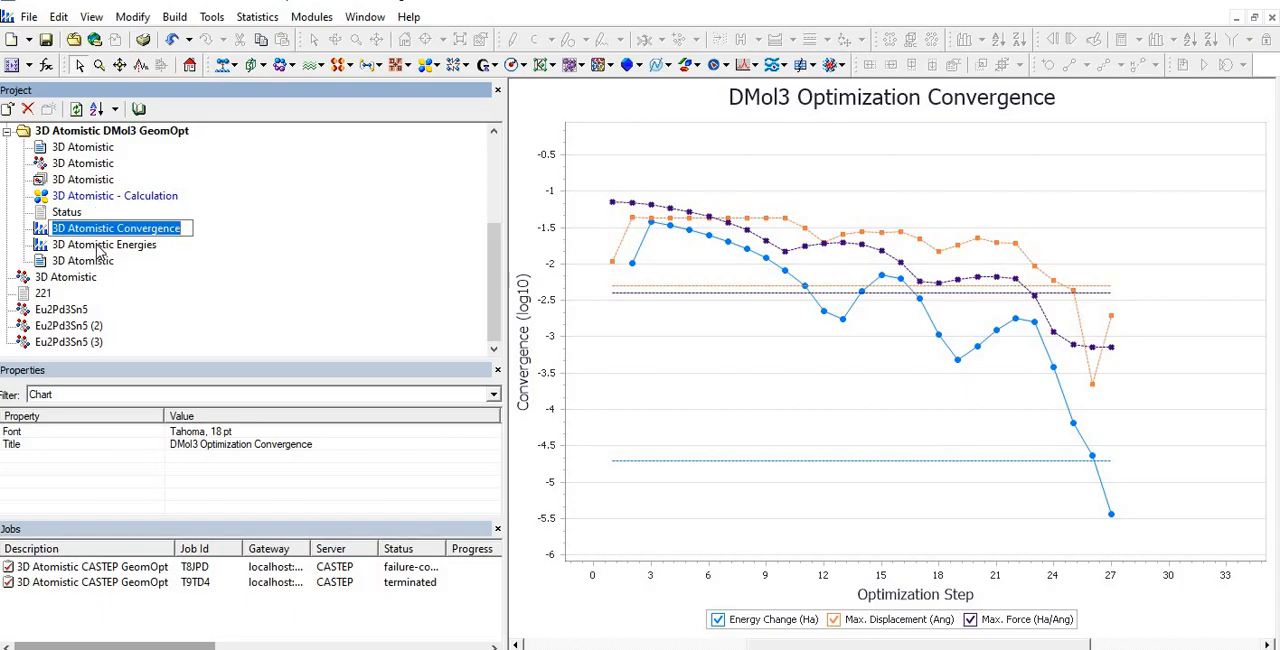
pyautogui.click(104, 244)
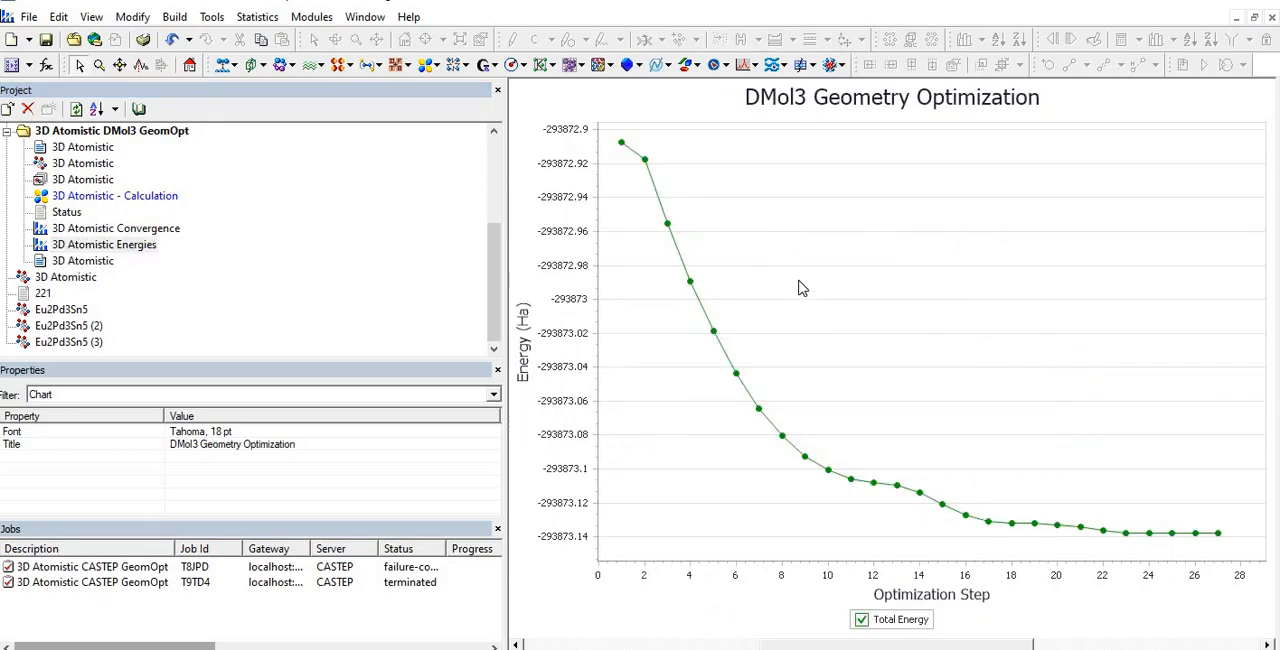
pyautogui.click(68, 342)
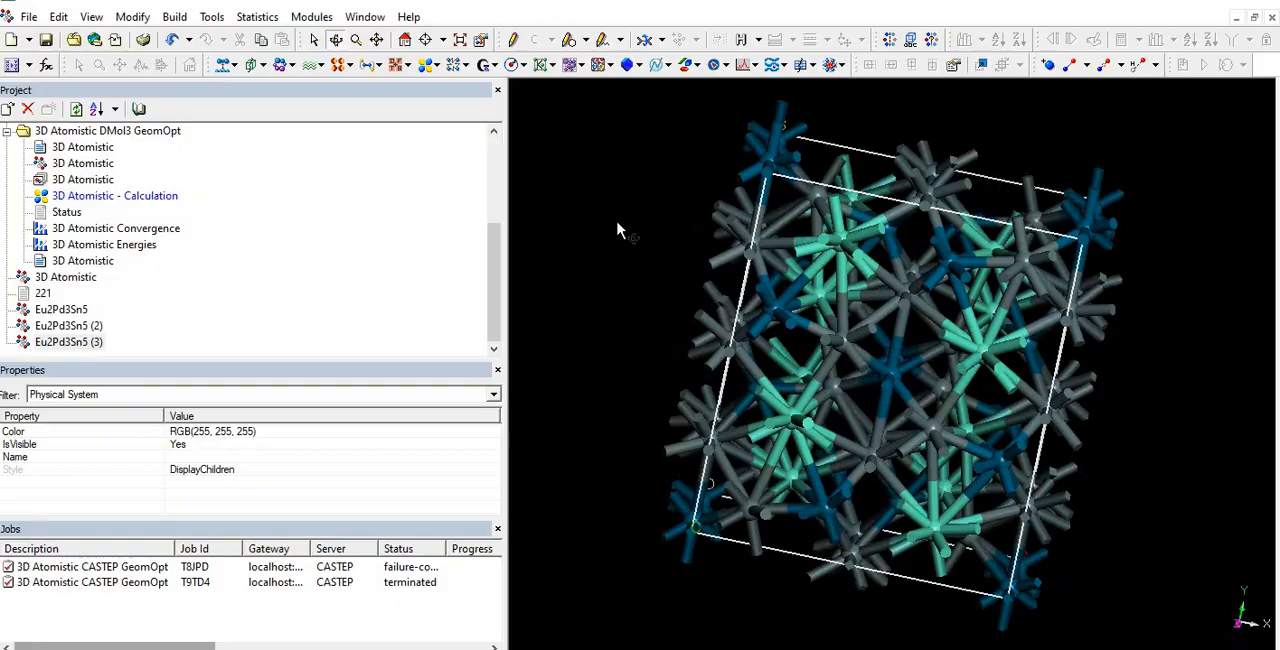
# - Launch Modules > DMol3 > Calculation and dismiss the unable-to-connect message
pyautogui.click(312, 16)
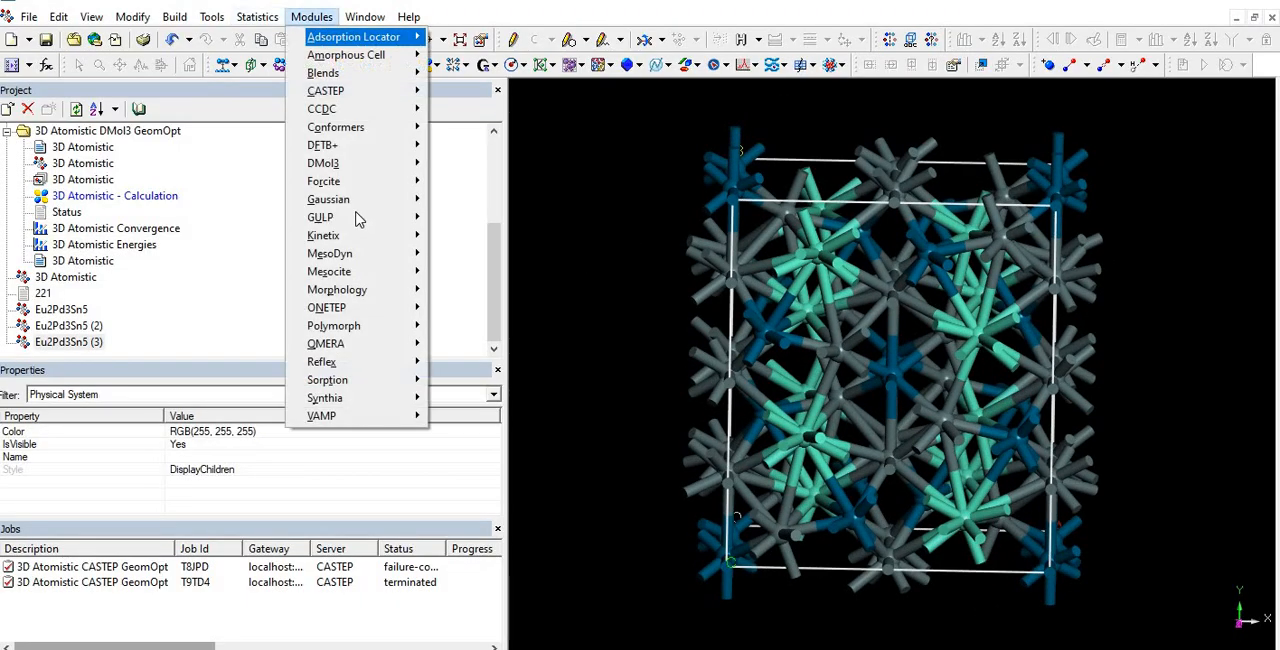
pyautogui.moveTo(324, 162)
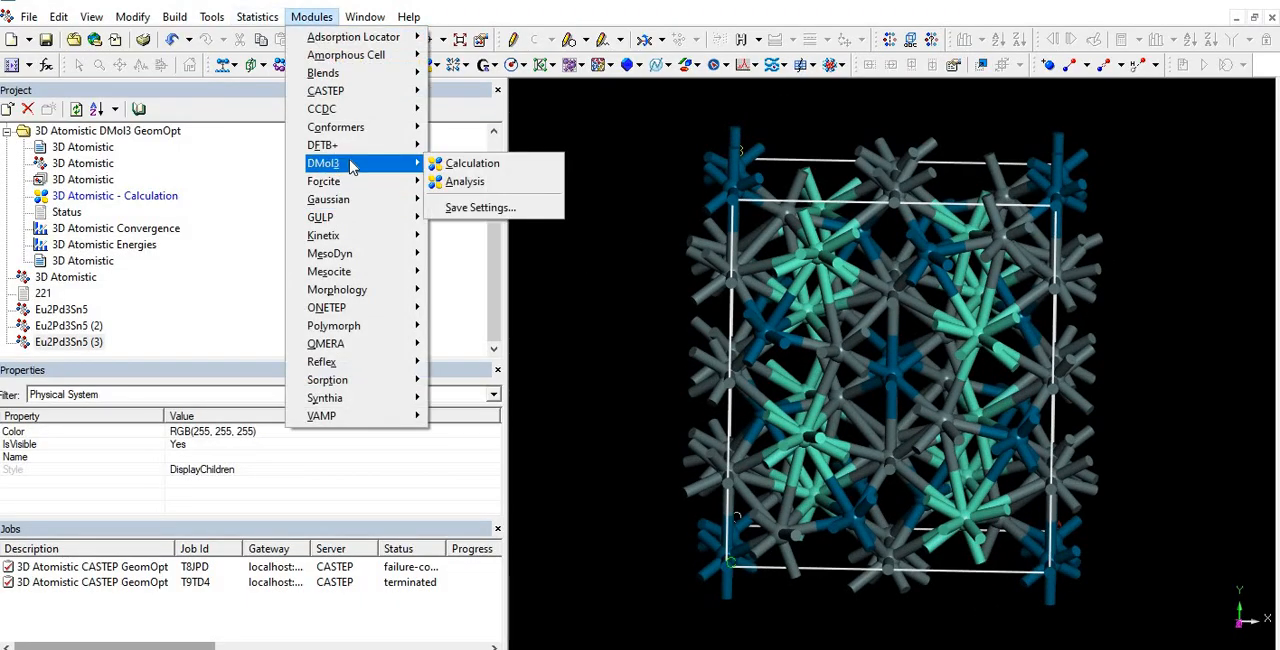
pyautogui.moveTo(472, 162)
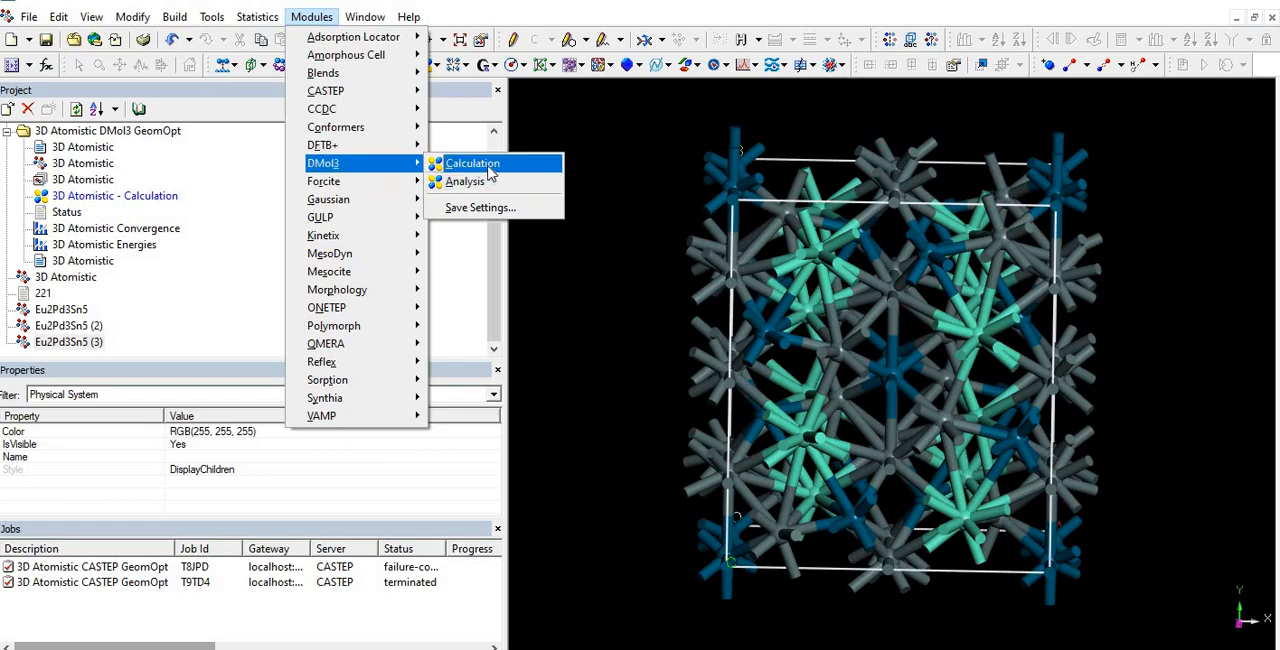
pyautogui.click(472, 162)
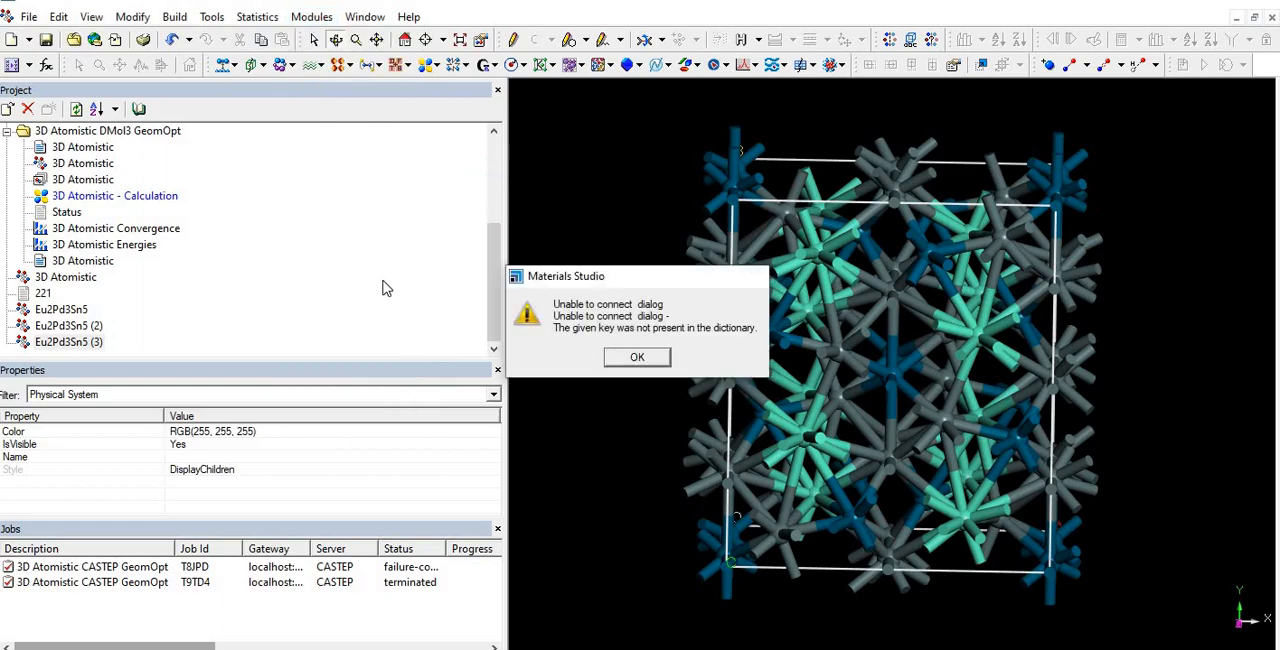
pyautogui.click(636, 356)
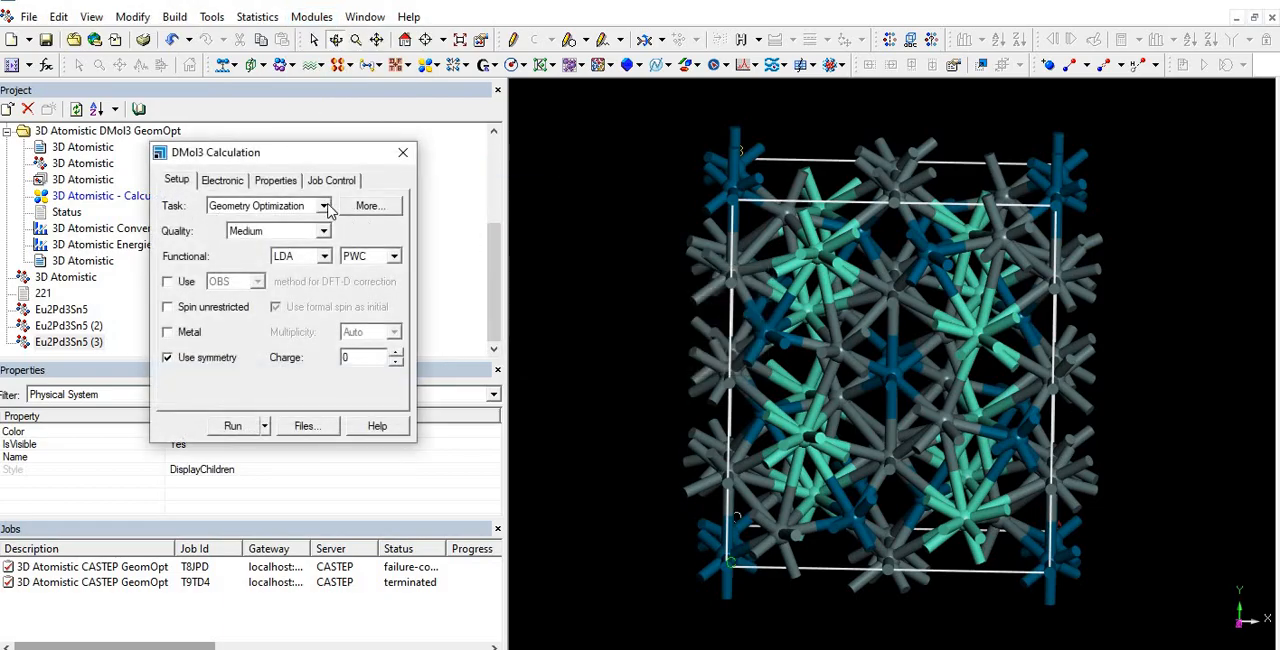
# - Keep the task Geometry Optimization, quality Medium and functional LDA with PWC
pyautogui.click(324, 204)
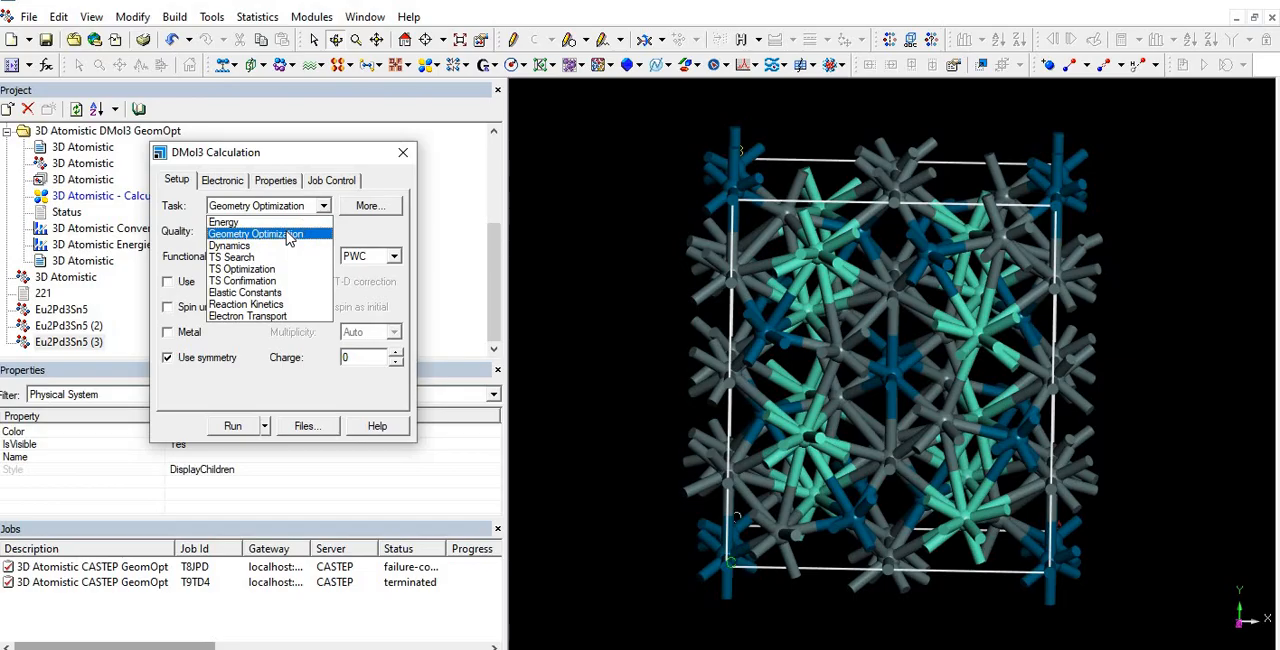
pyautogui.click(256, 232)
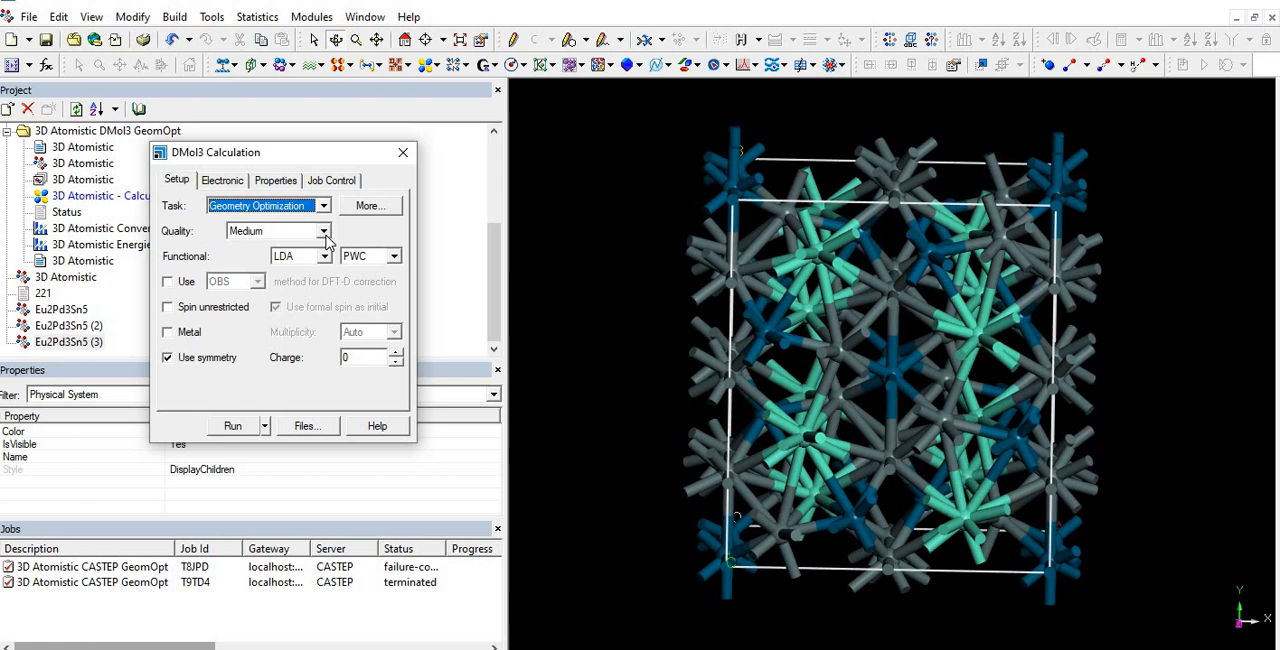
pyautogui.click(324, 230)
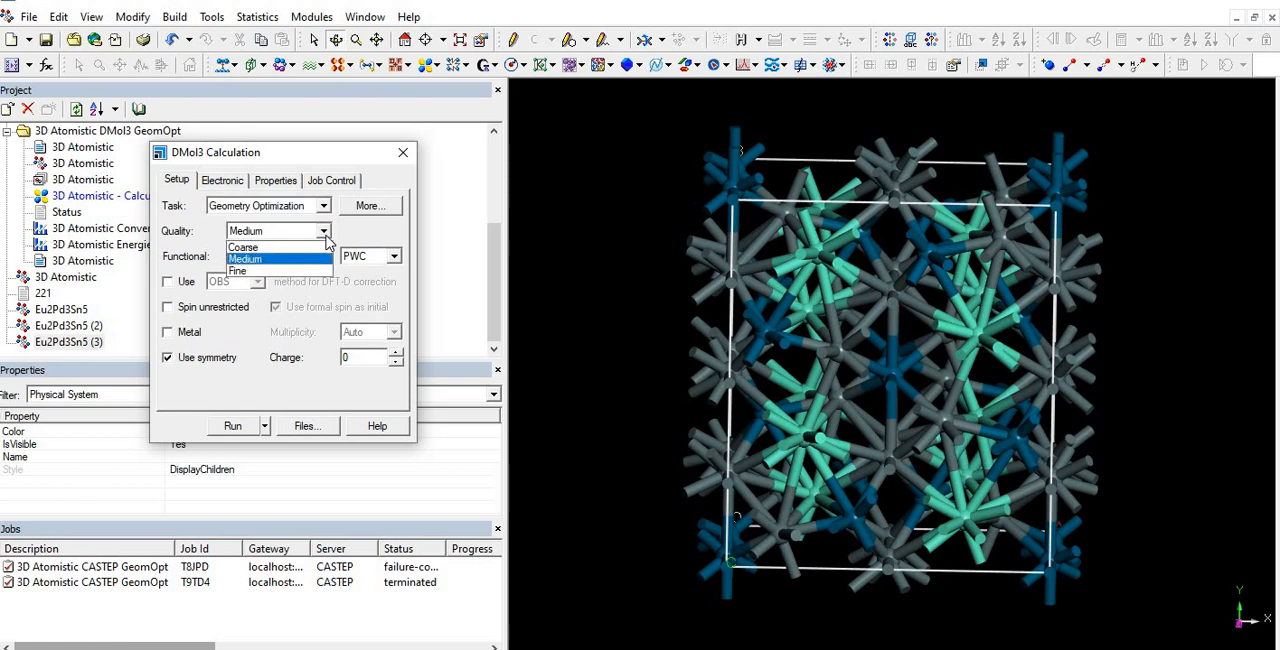
pyautogui.click(260, 260)
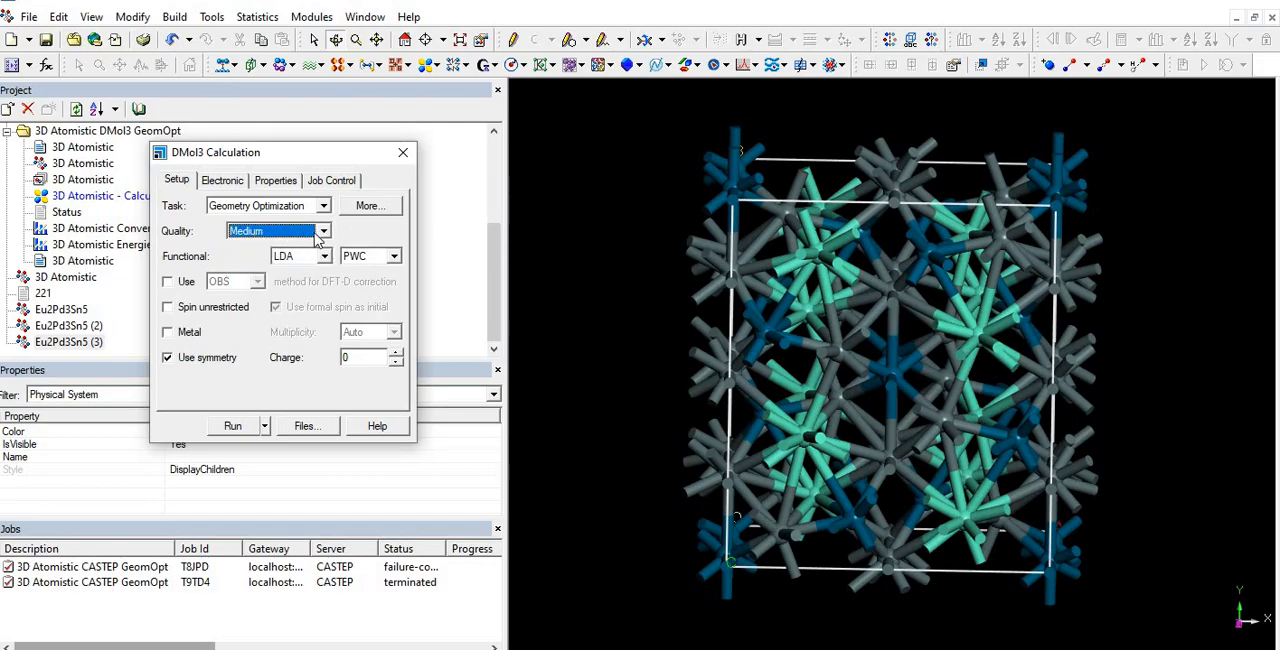
pyautogui.moveTo(330, 268)
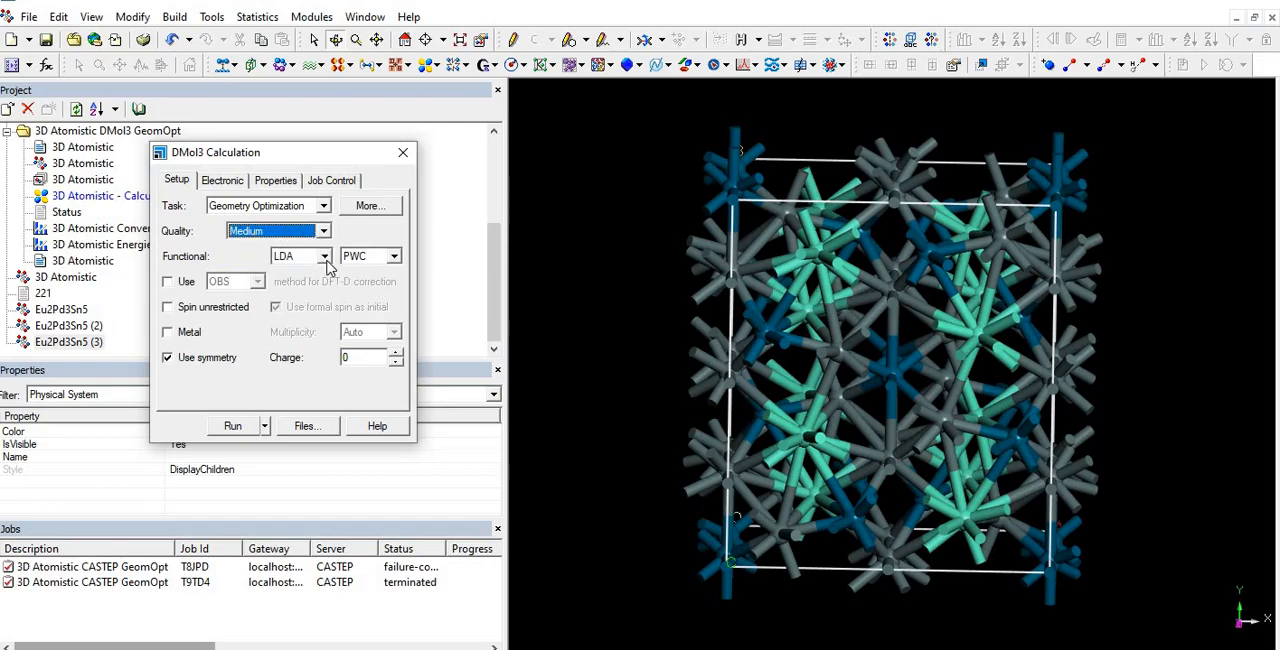
pyautogui.click(322, 256)
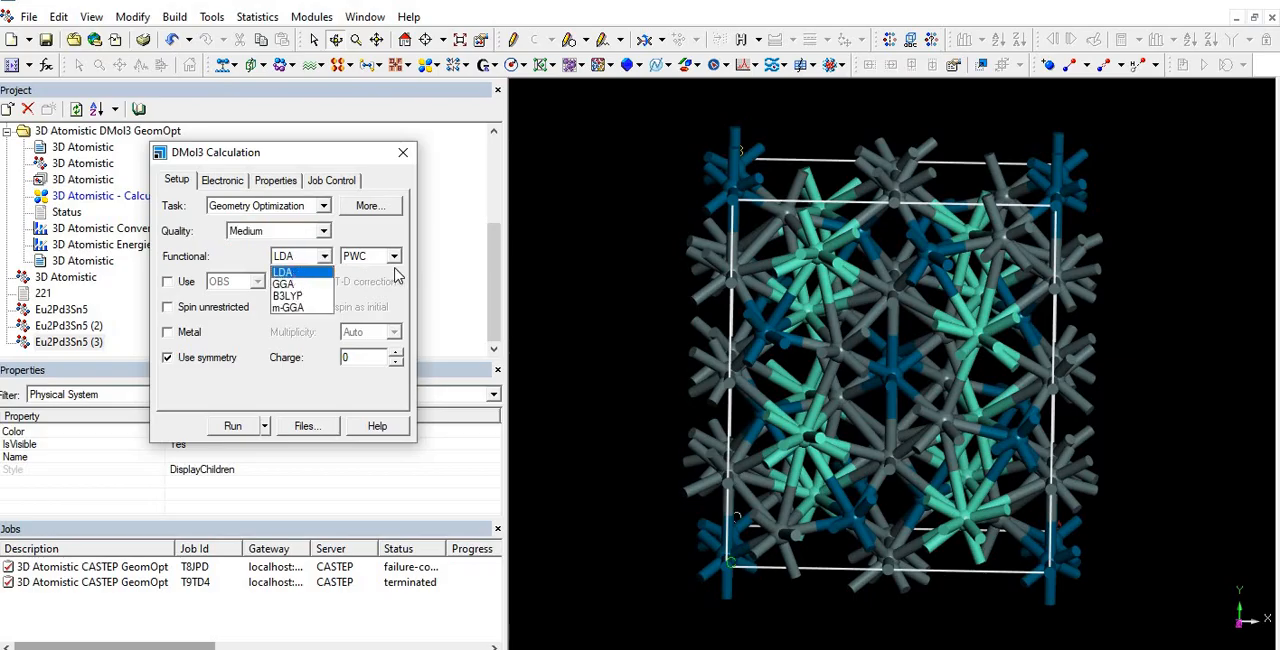
pyautogui.click(284, 272)
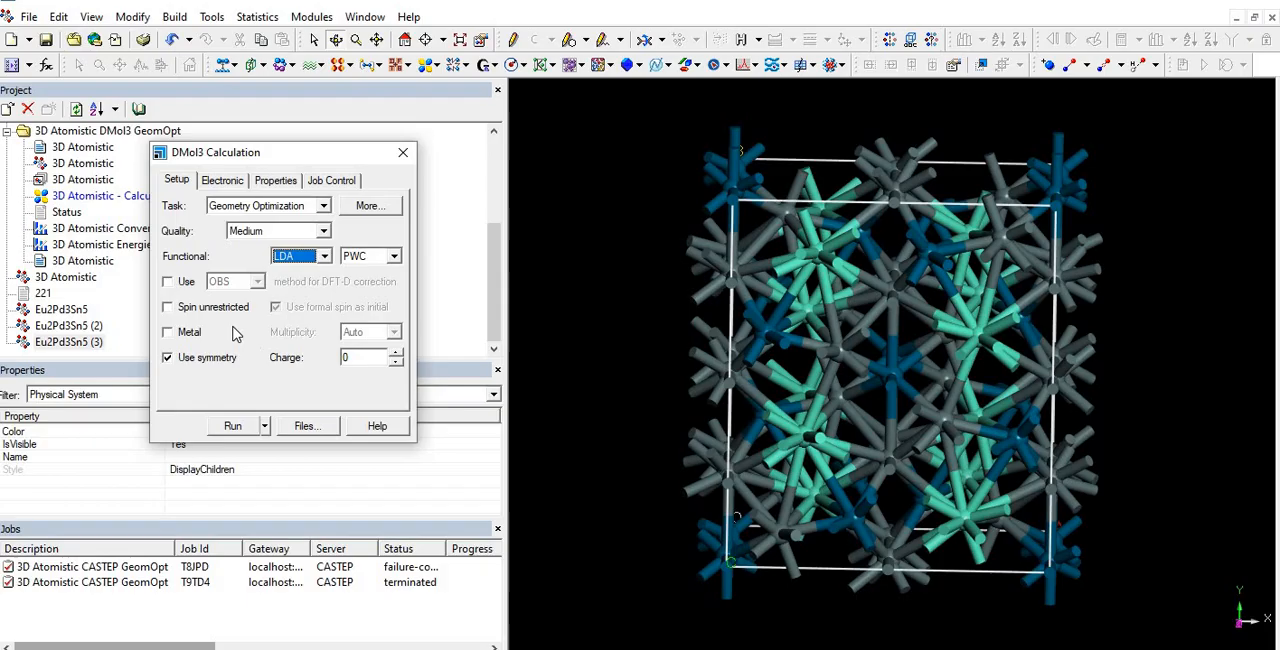
pyautogui.moveTo(204, 328)
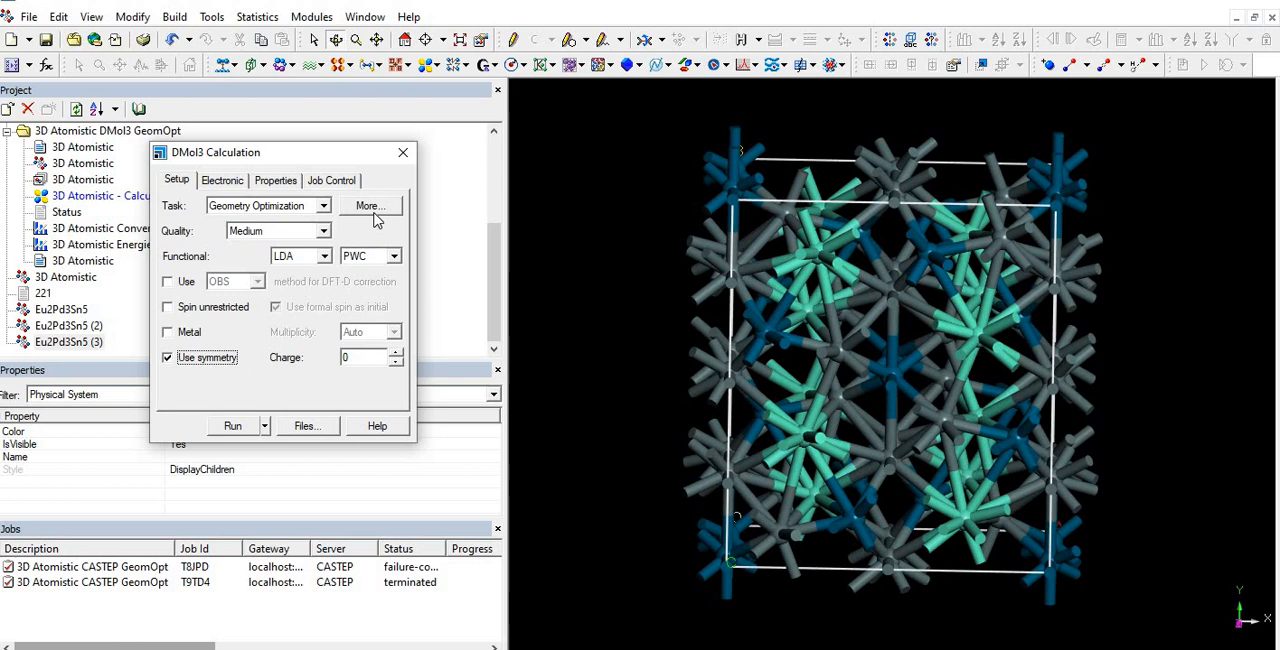
pyautogui.click(370, 204)
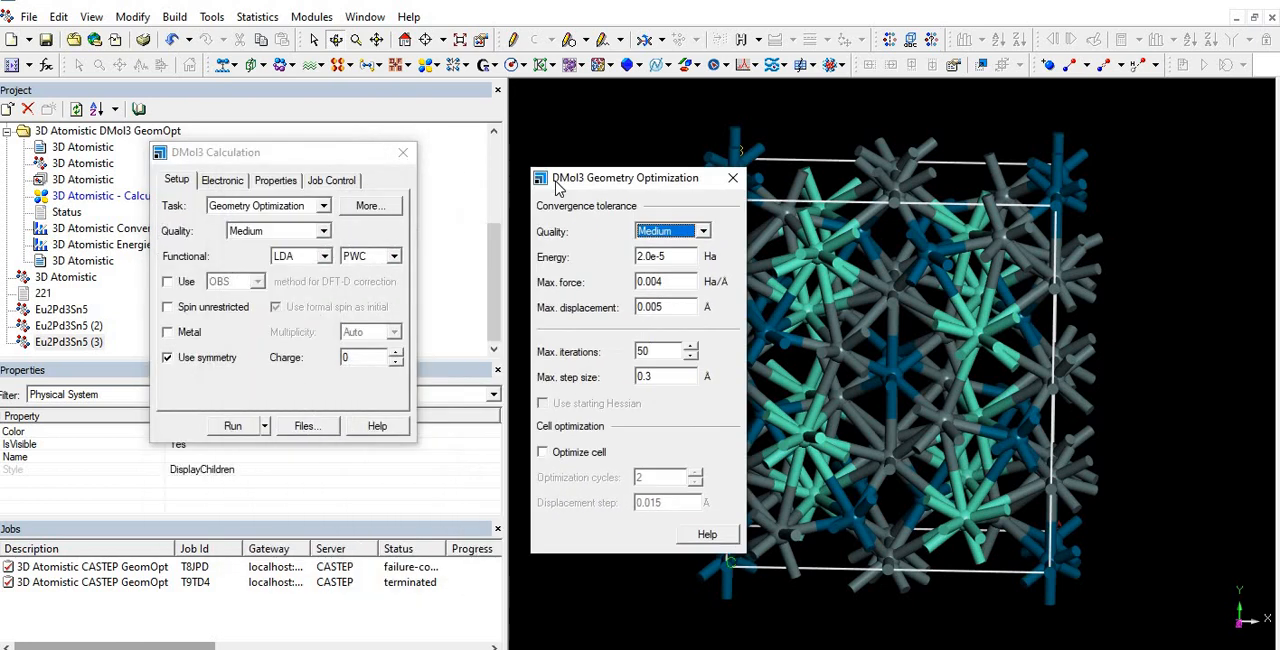
pyautogui.moveTo(624, 176); pyautogui.dragTo(582, 168)
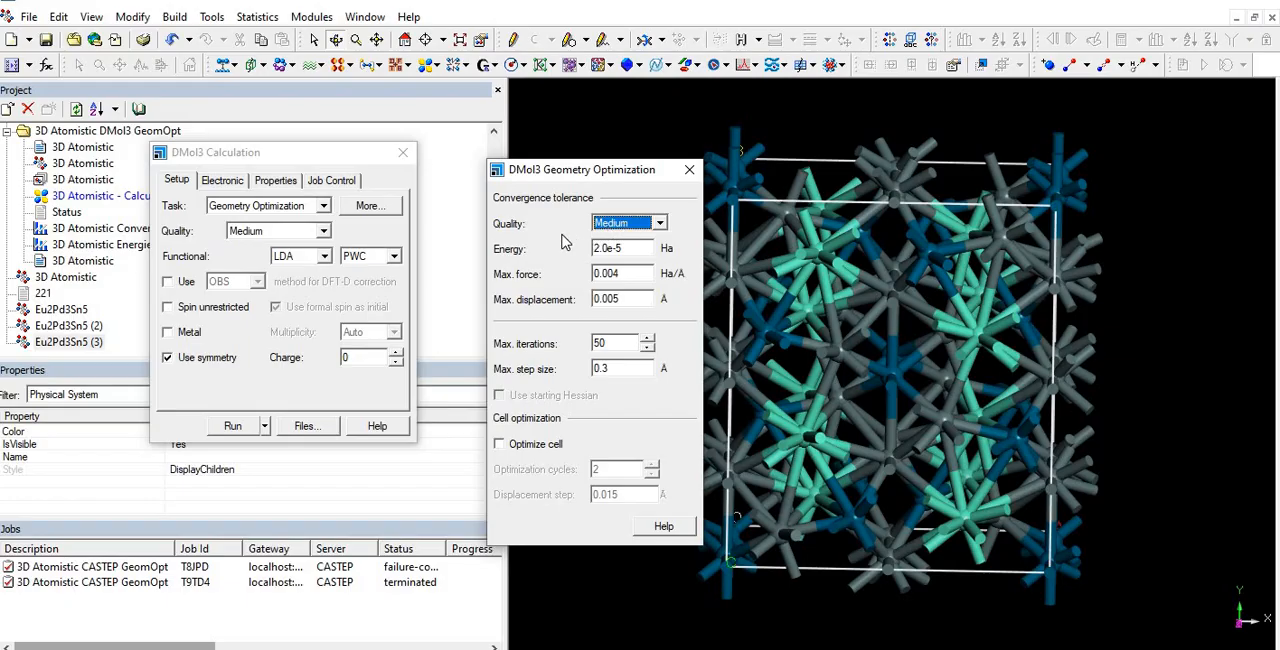
pyautogui.moveTo(628, 298)
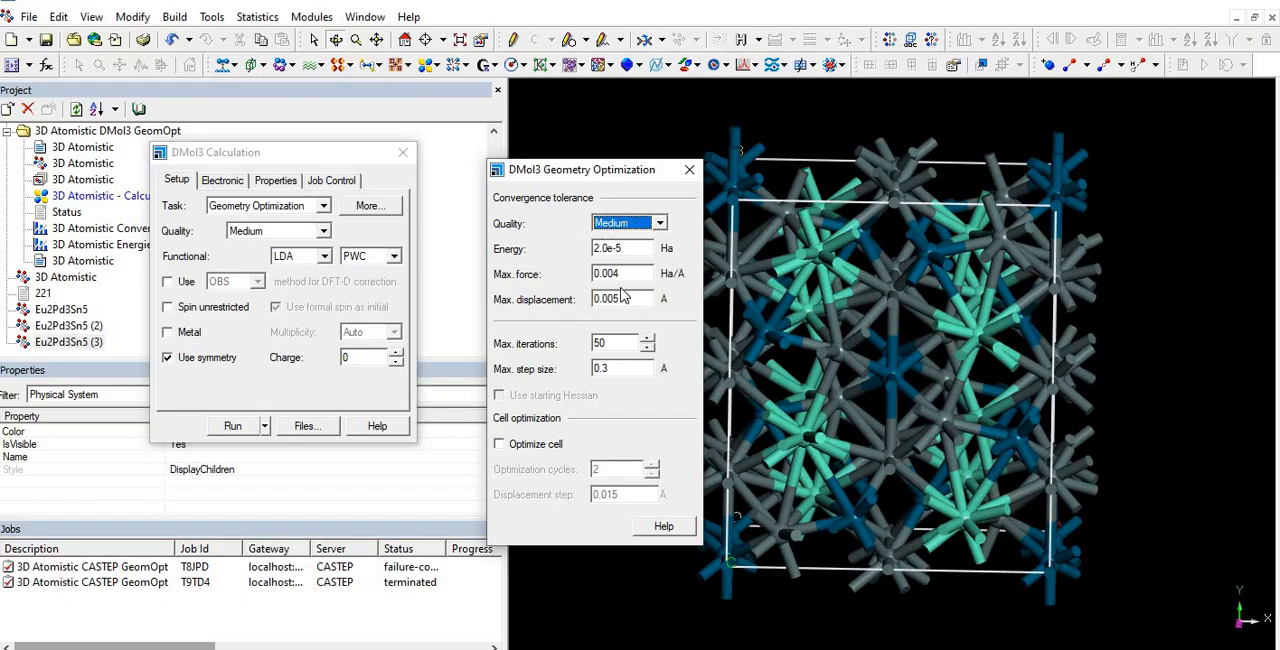
pyautogui.click(658, 222)
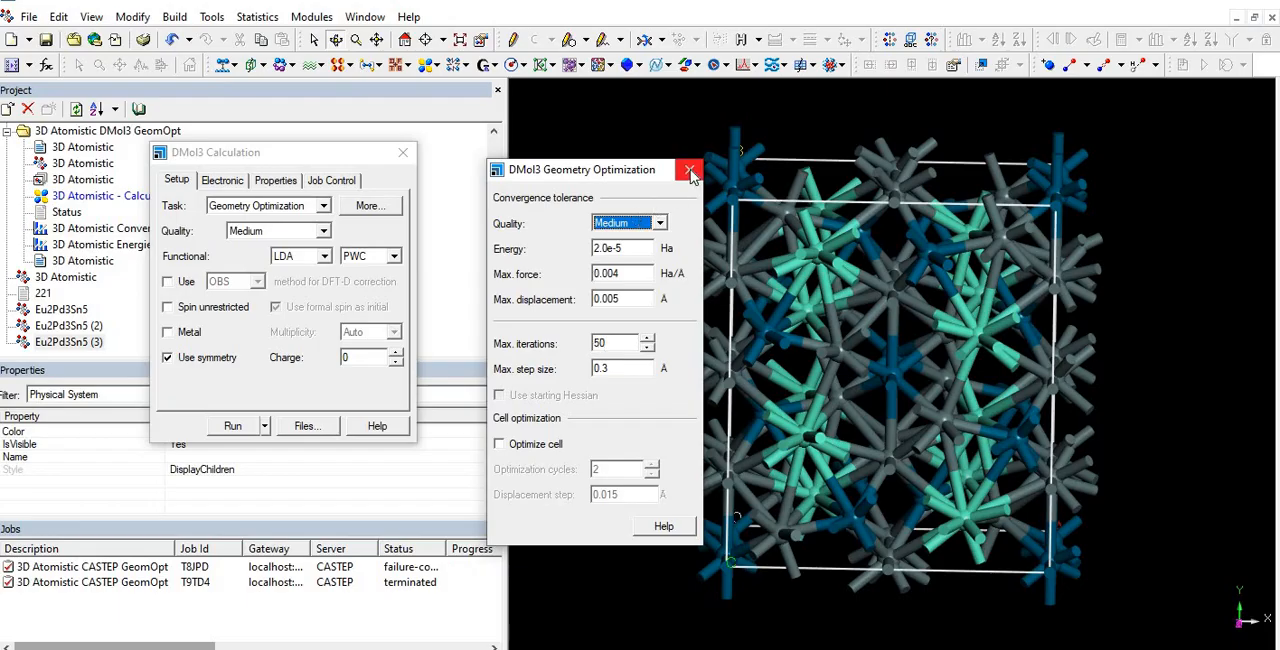
pyautogui.click(688, 170)
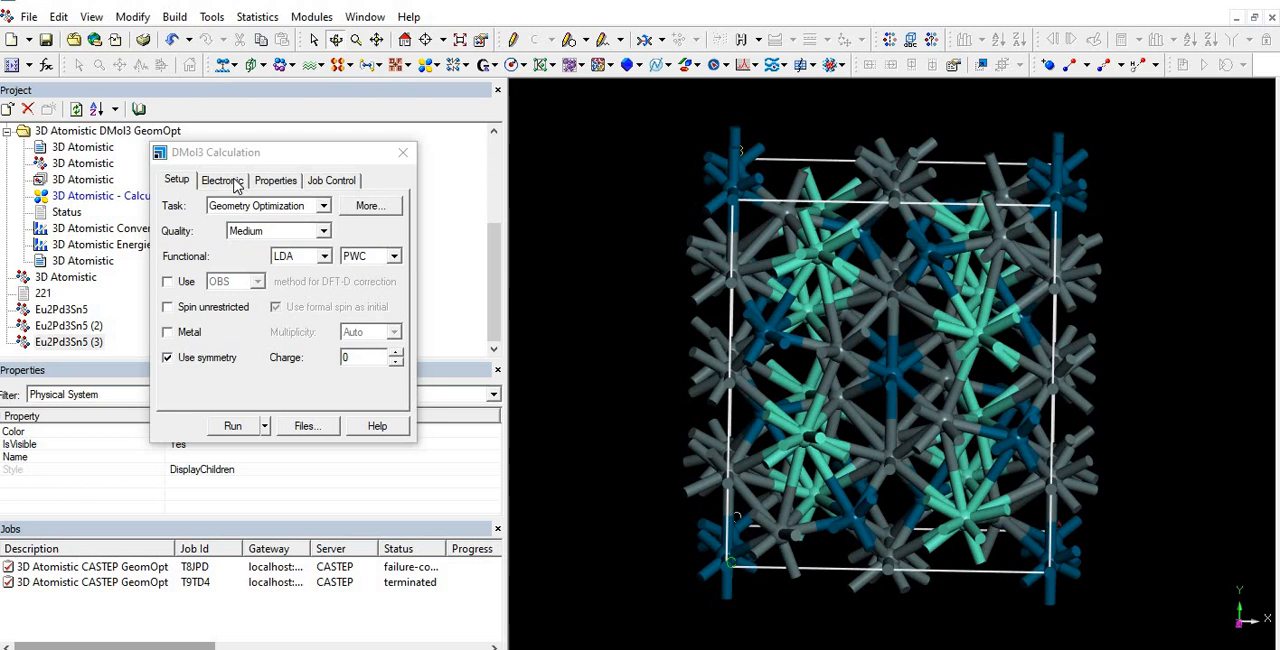
# - Review the Electronic settings, keeping core treatment All Electron with DND basis
pyautogui.click(222, 180)
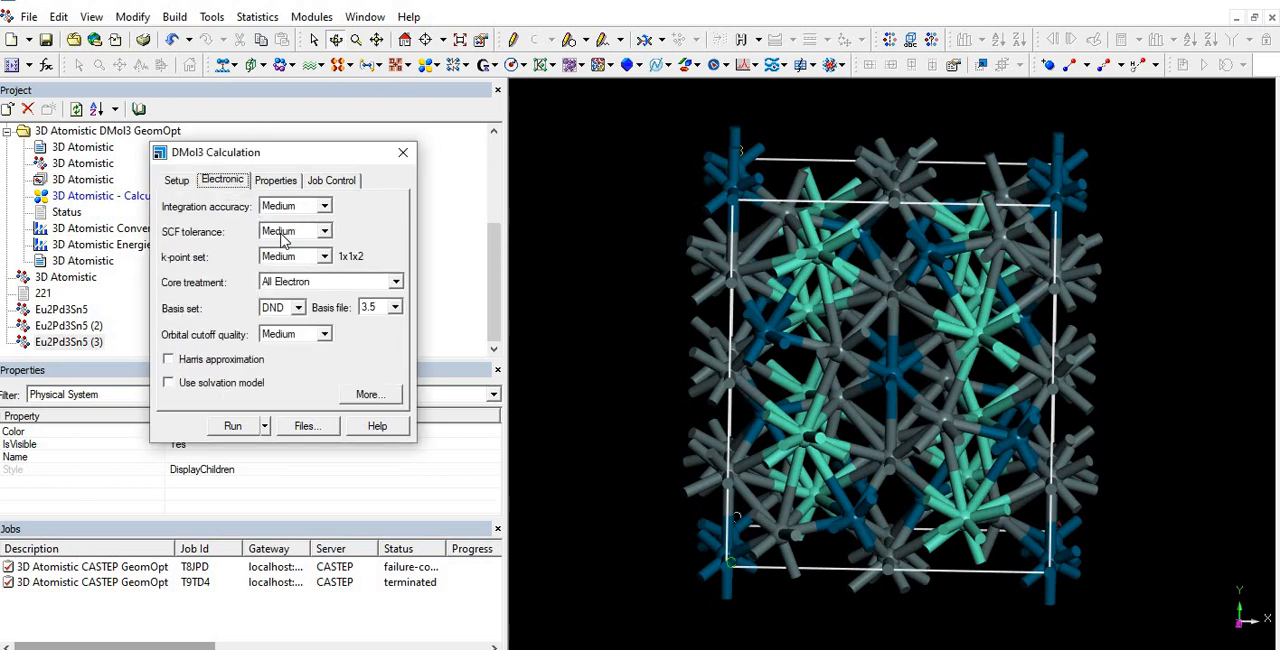
pyautogui.moveTo(302, 218)
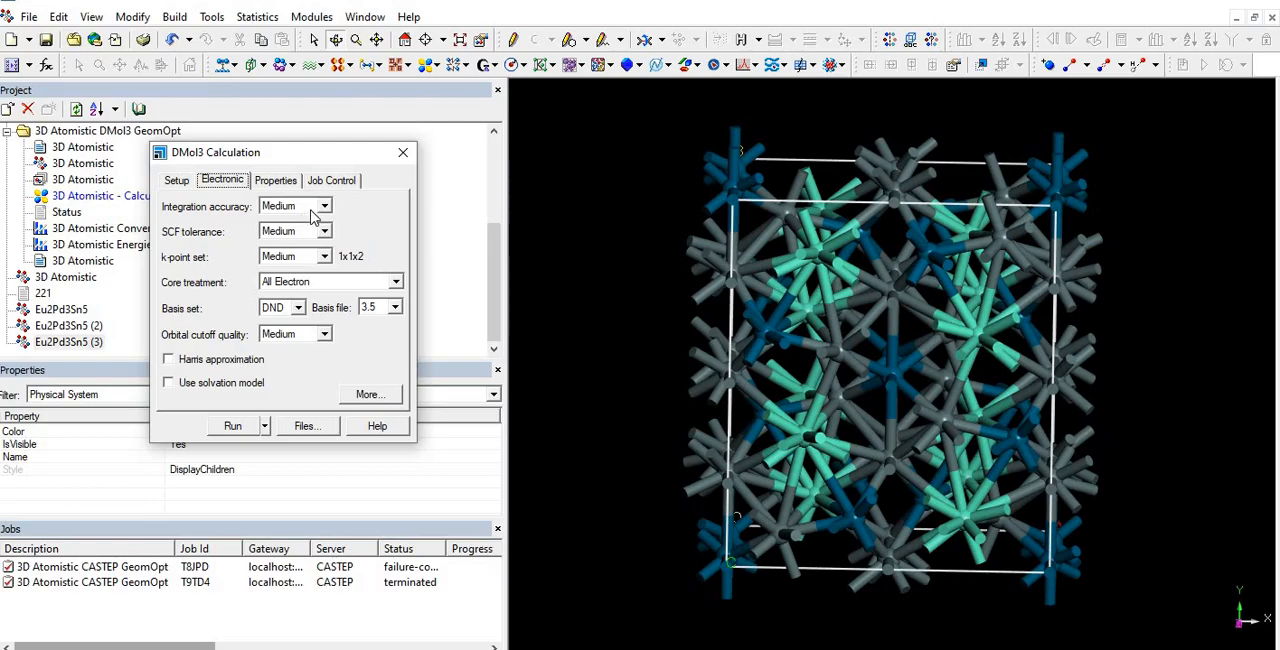
pyautogui.moveTo(332, 244)
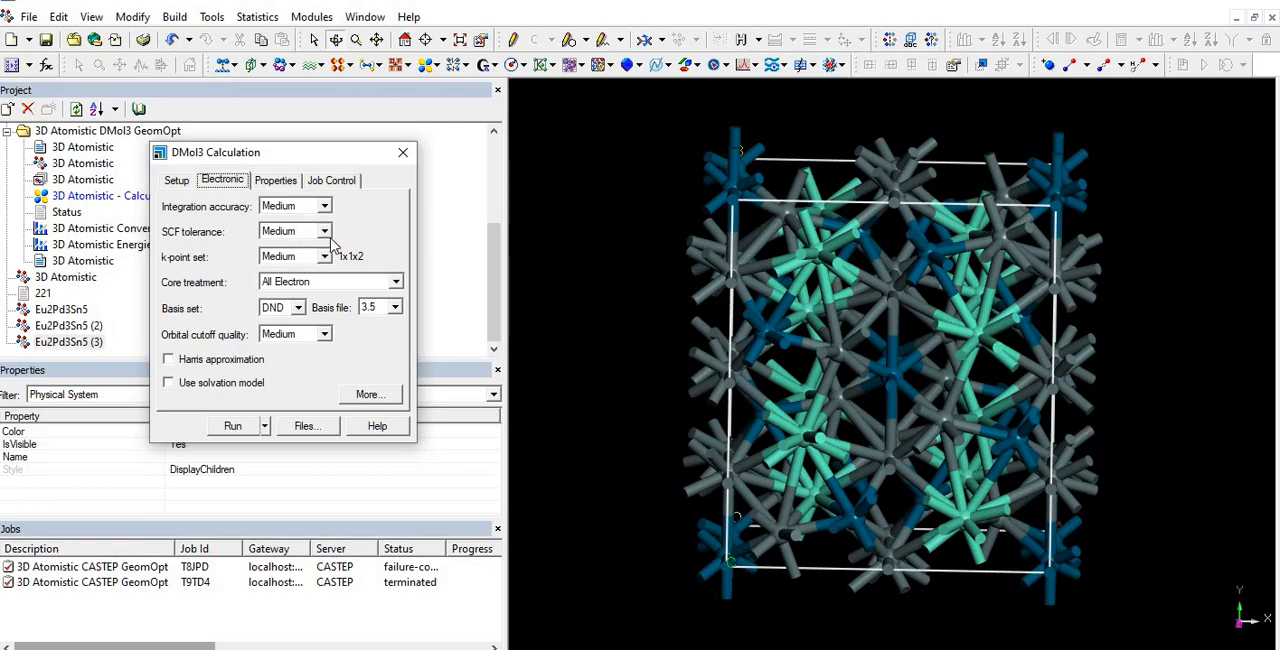
pyautogui.moveTo(352, 258)
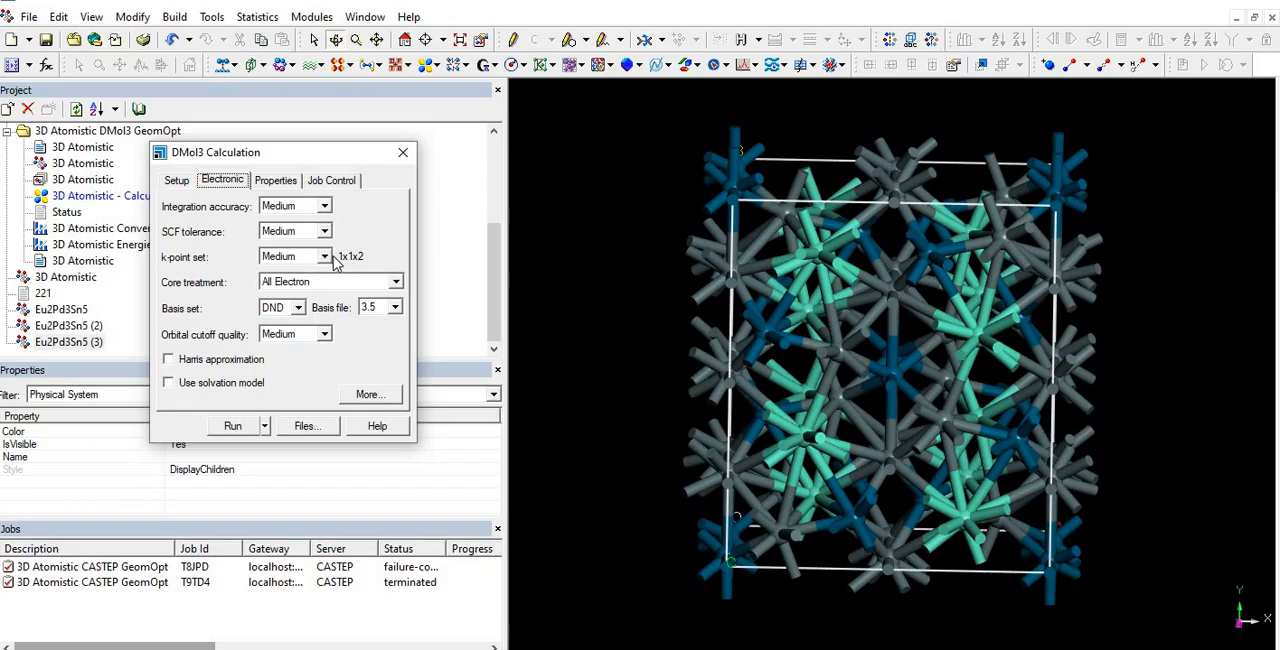
pyautogui.moveTo(210, 312)
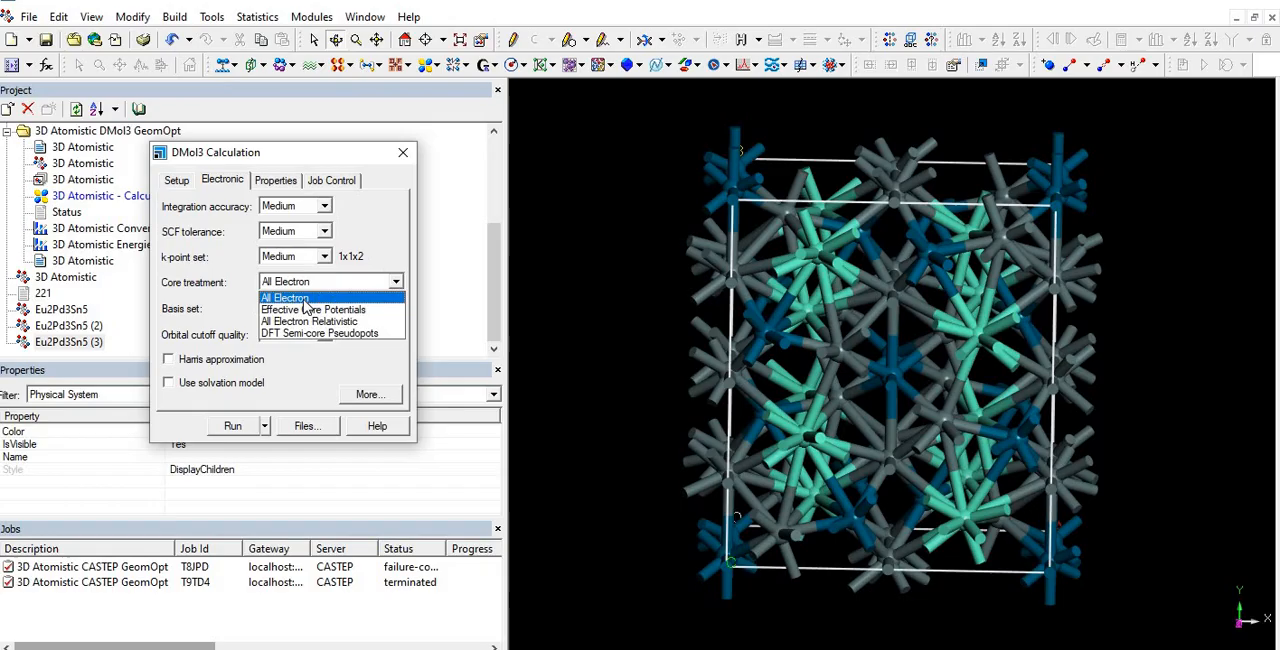
pyautogui.click(284, 296)
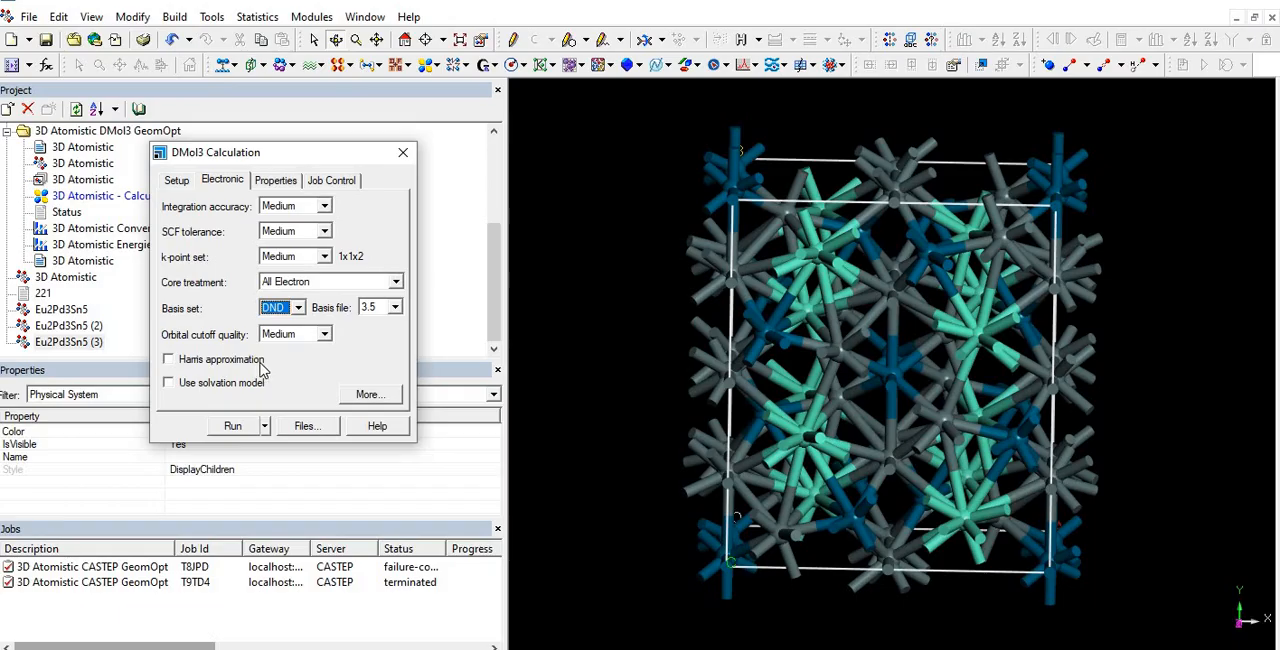
pyautogui.moveTo(300, 344)
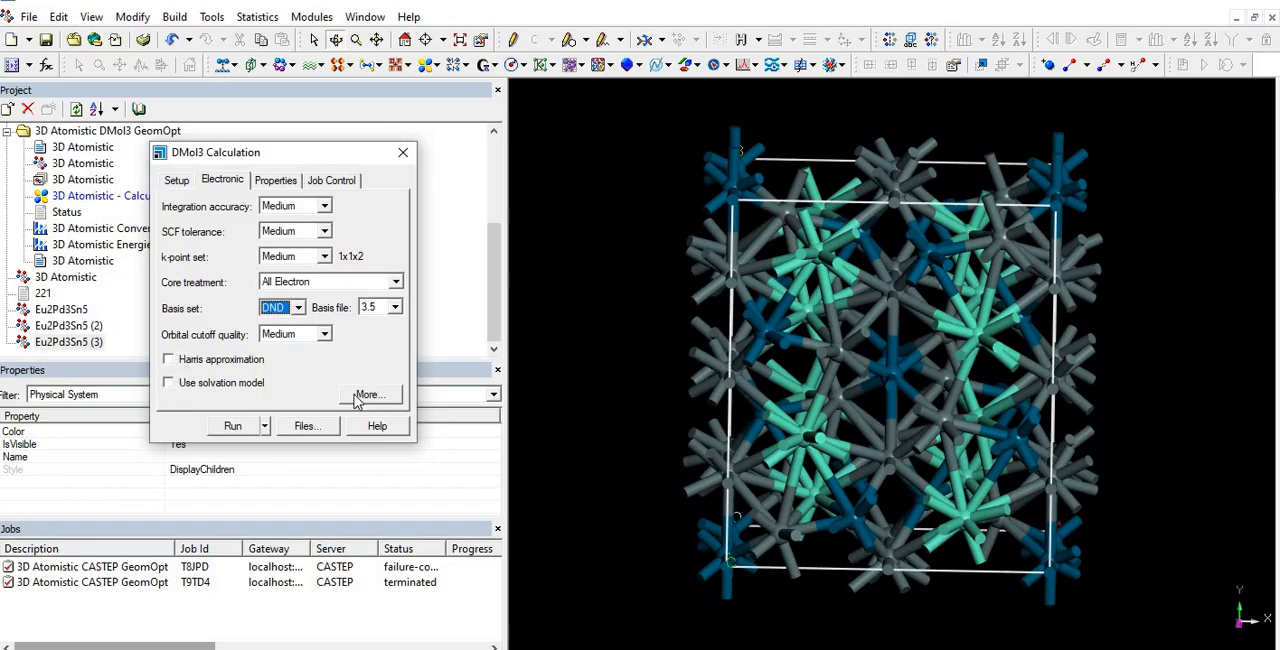
# - Enable Use smearing at 0.005 Ha in the DMol3 Electronic Options SCF settings
pyautogui.click(368, 394)
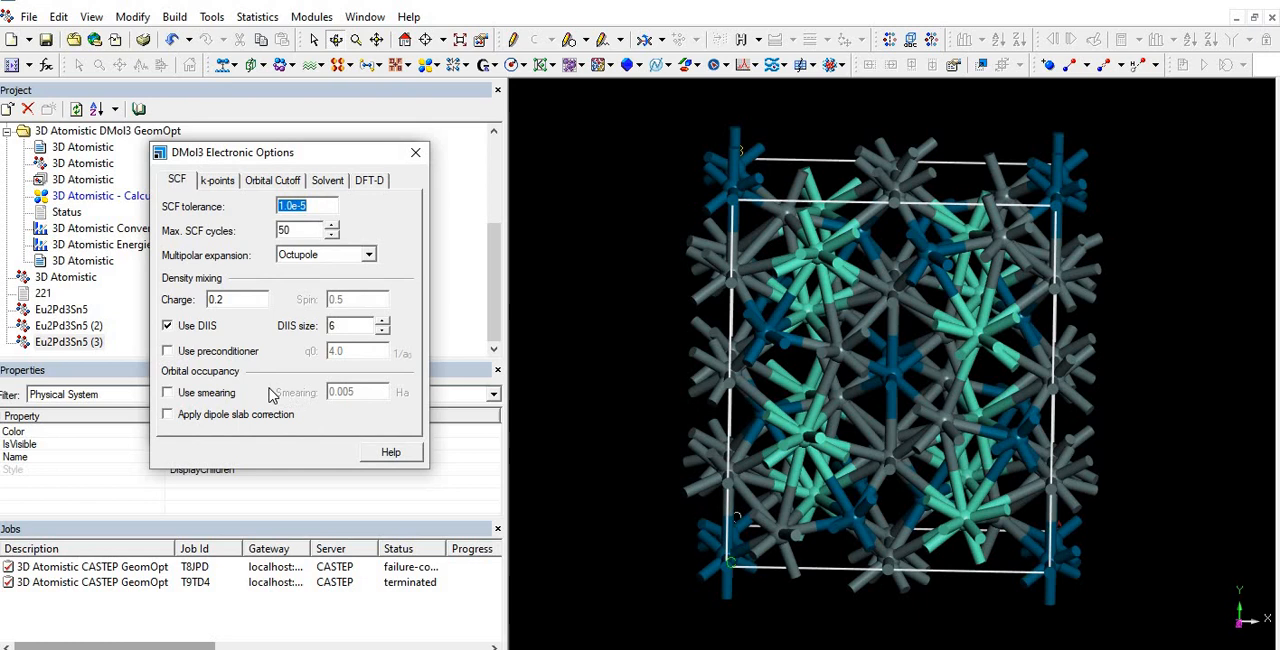
pyautogui.moveTo(256, 362)
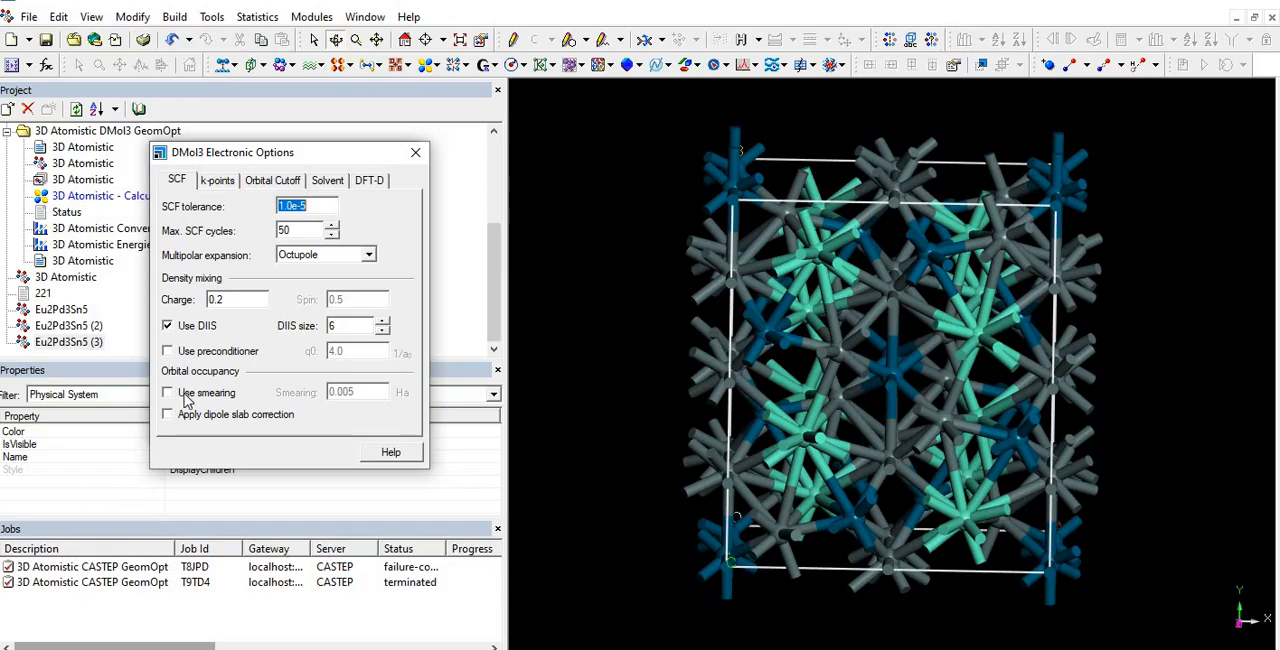
pyautogui.moveTo(168, 394)
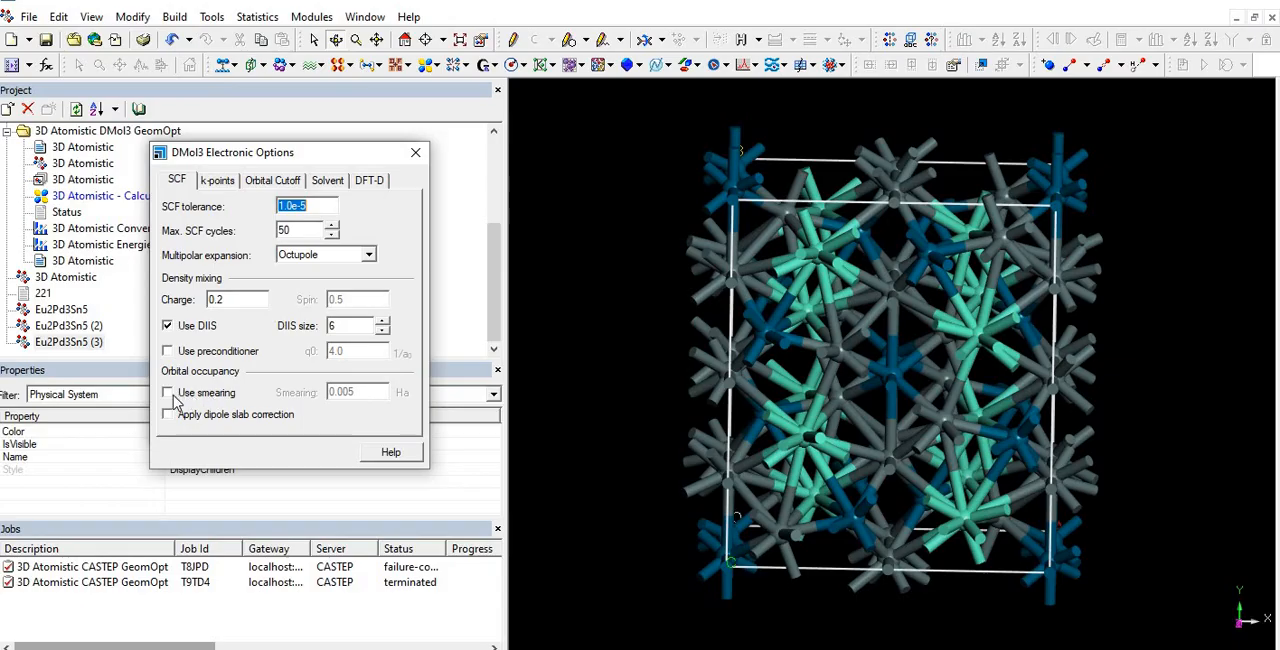
pyautogui.click(168, 392)
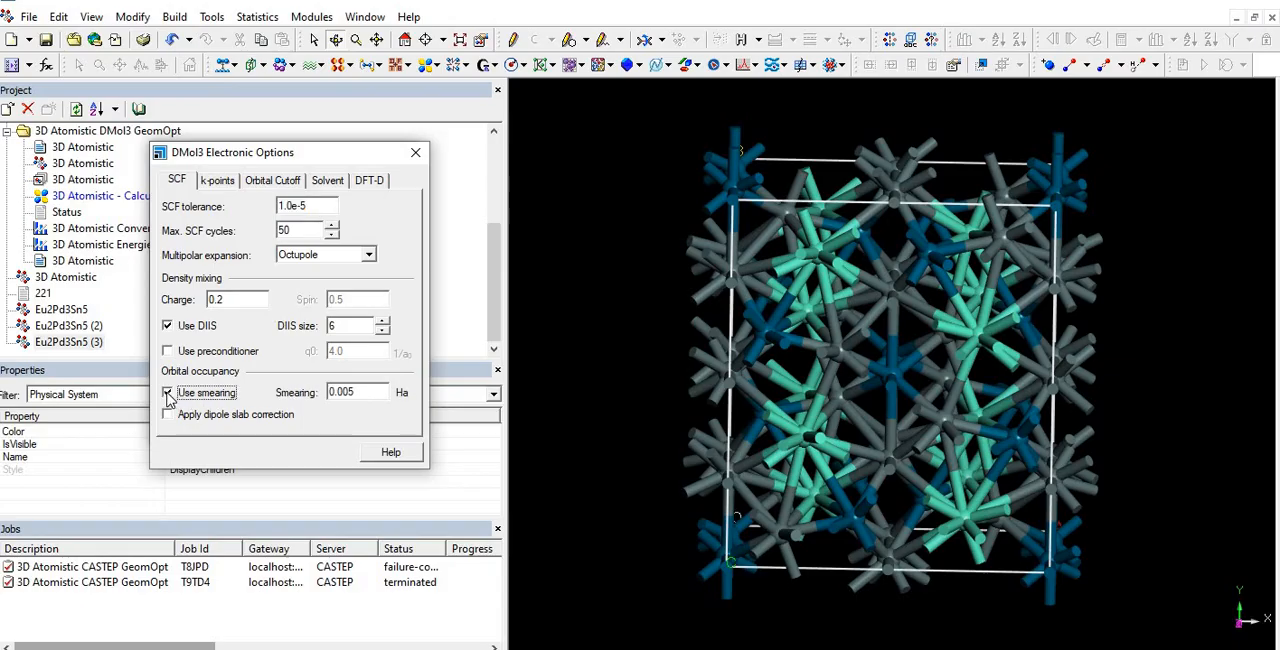
pyautogui.click(168, 394)
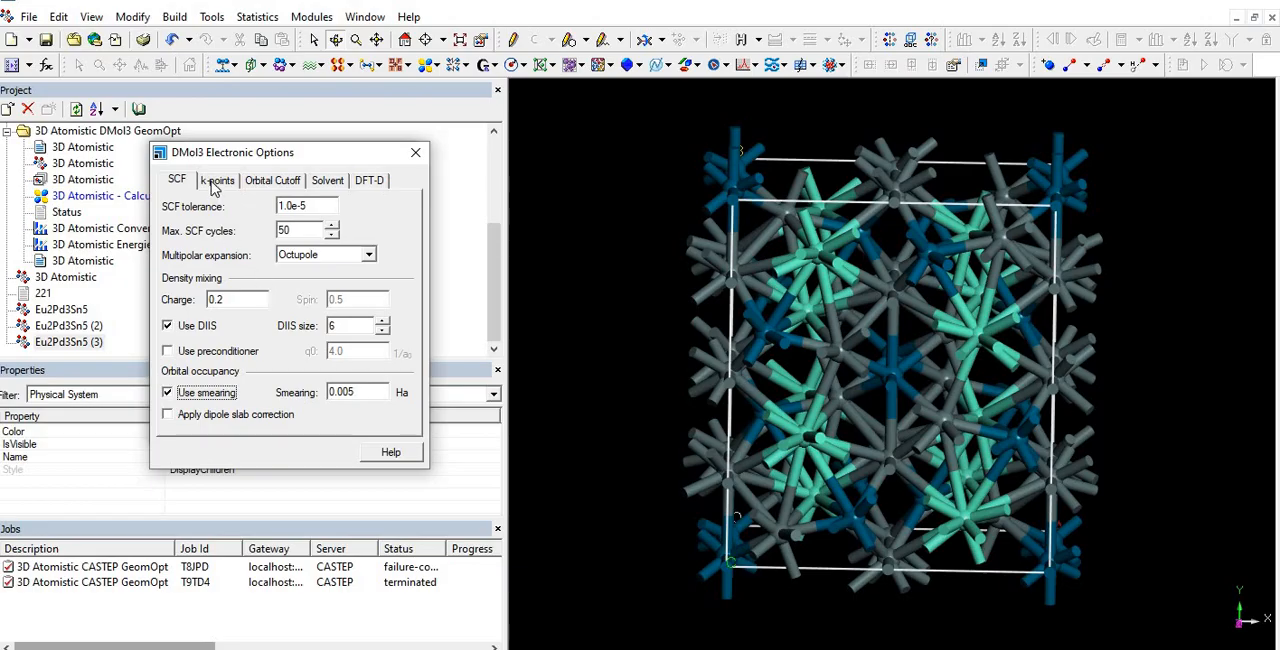
# - Review the k-points, Orbital Cutoff, Solvent and DFT-D option pages unchanged
pyautogui.click(216, 180)
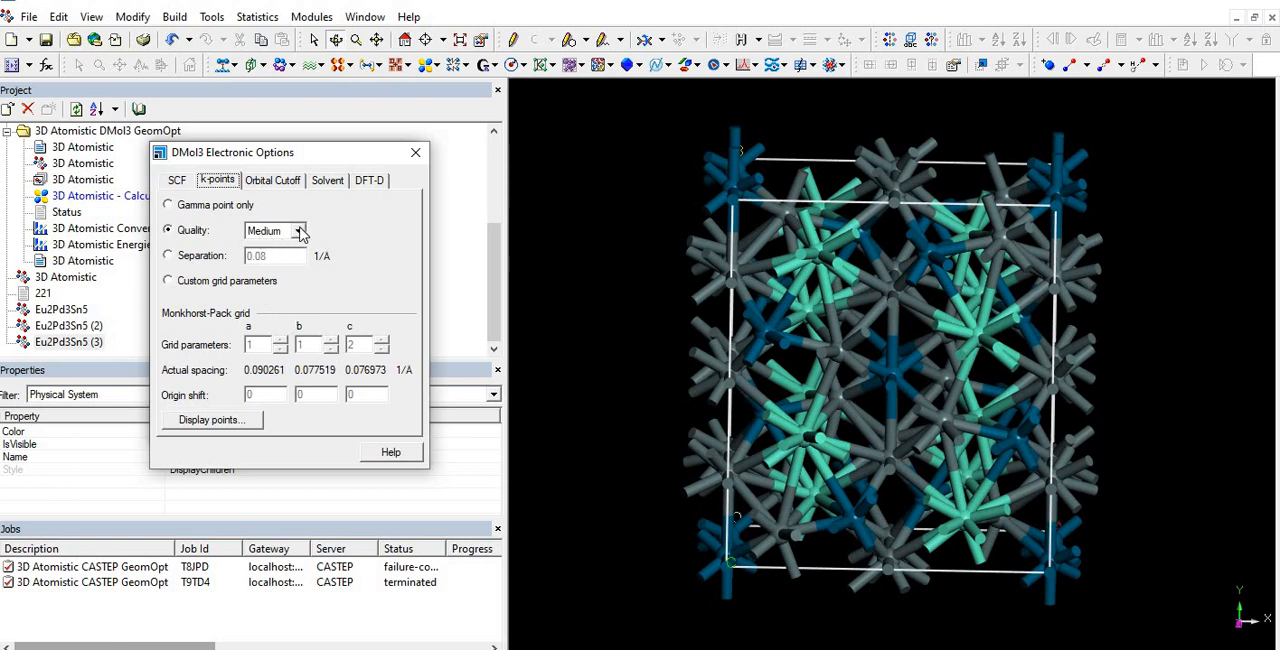
pyautogui.moveTo(428, 288)
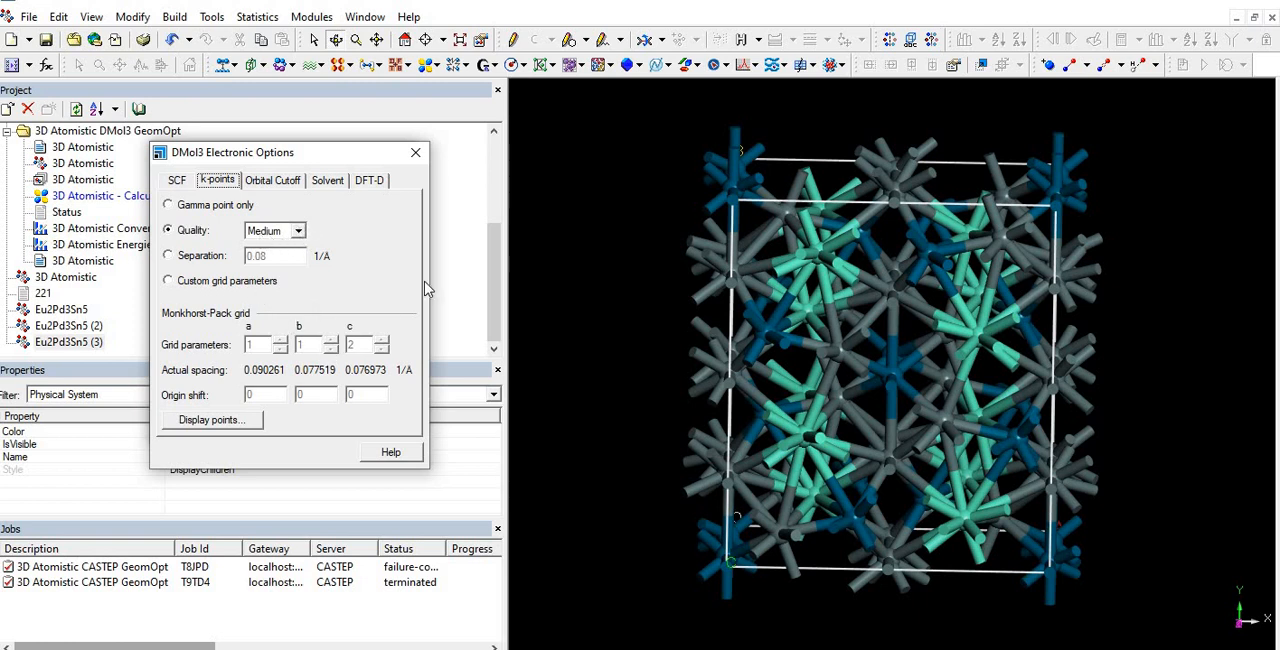
pyautogui.click(272, 180)
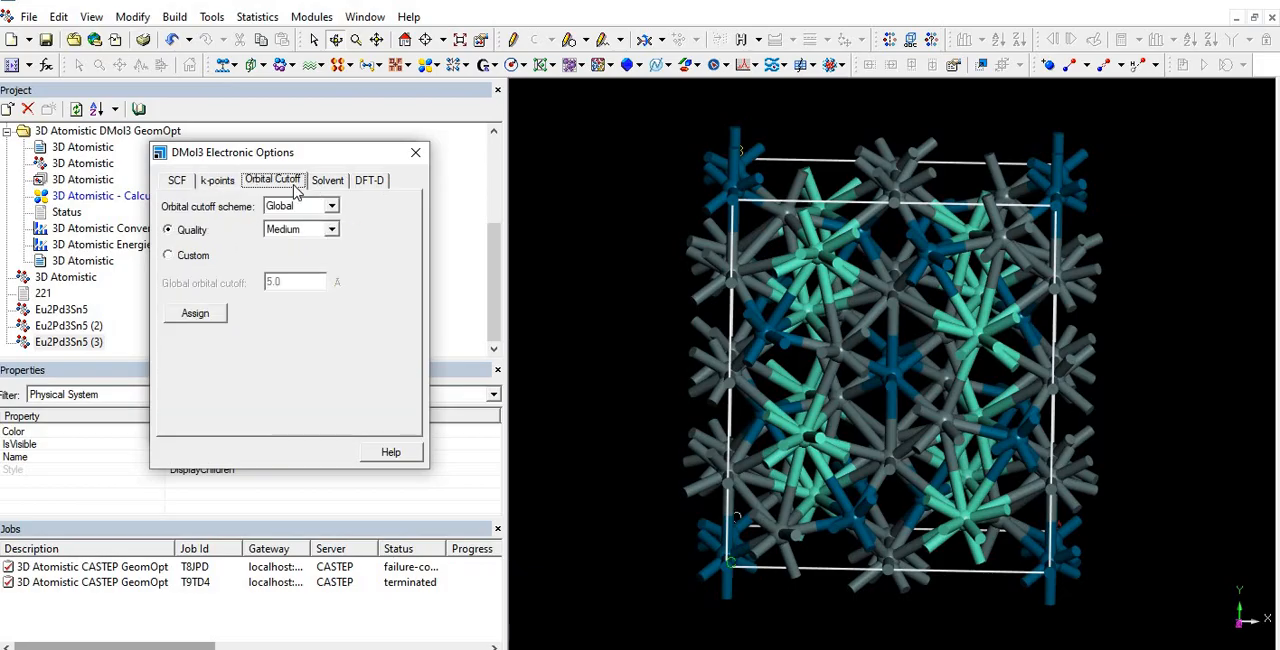
pyautogui.moveTo(332, 252)
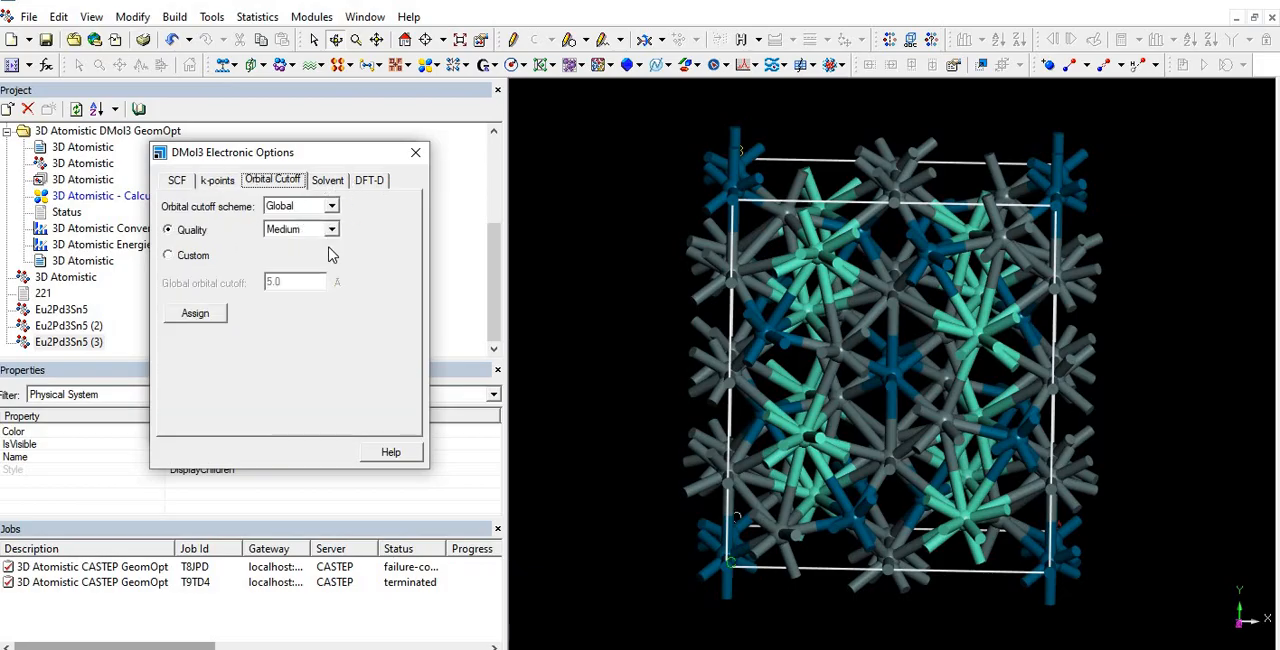
pyautogui.moveTo(348, 262)
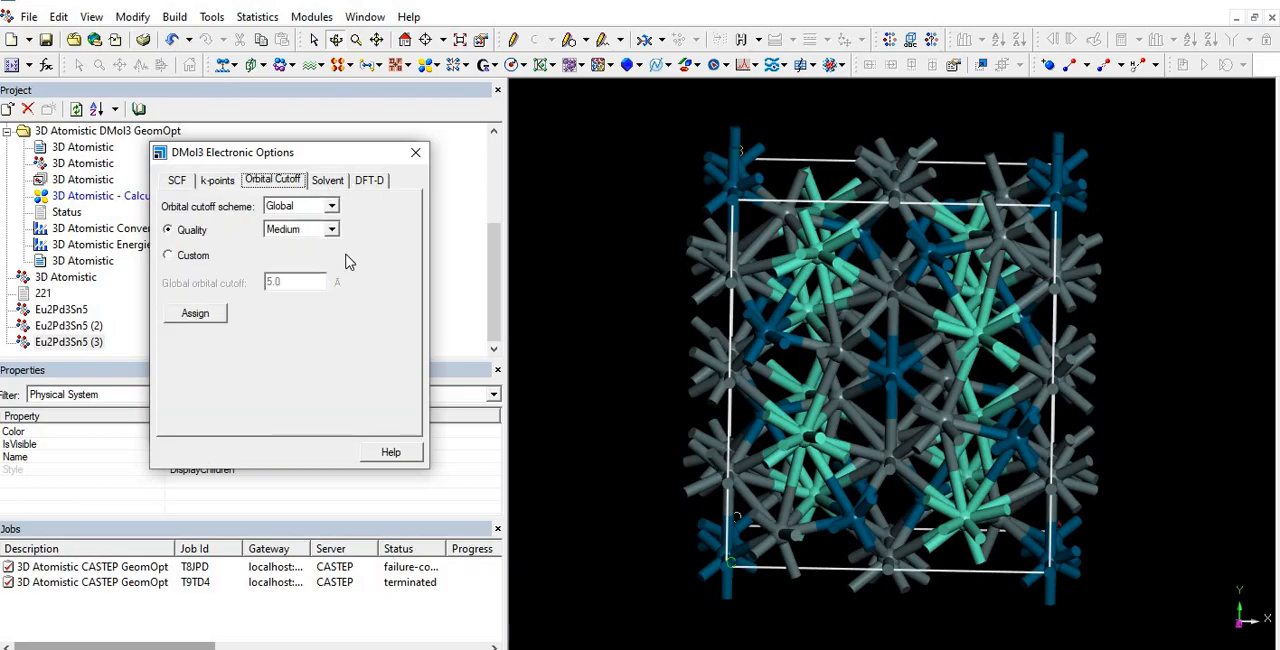
pyautogui.click(328, 180)
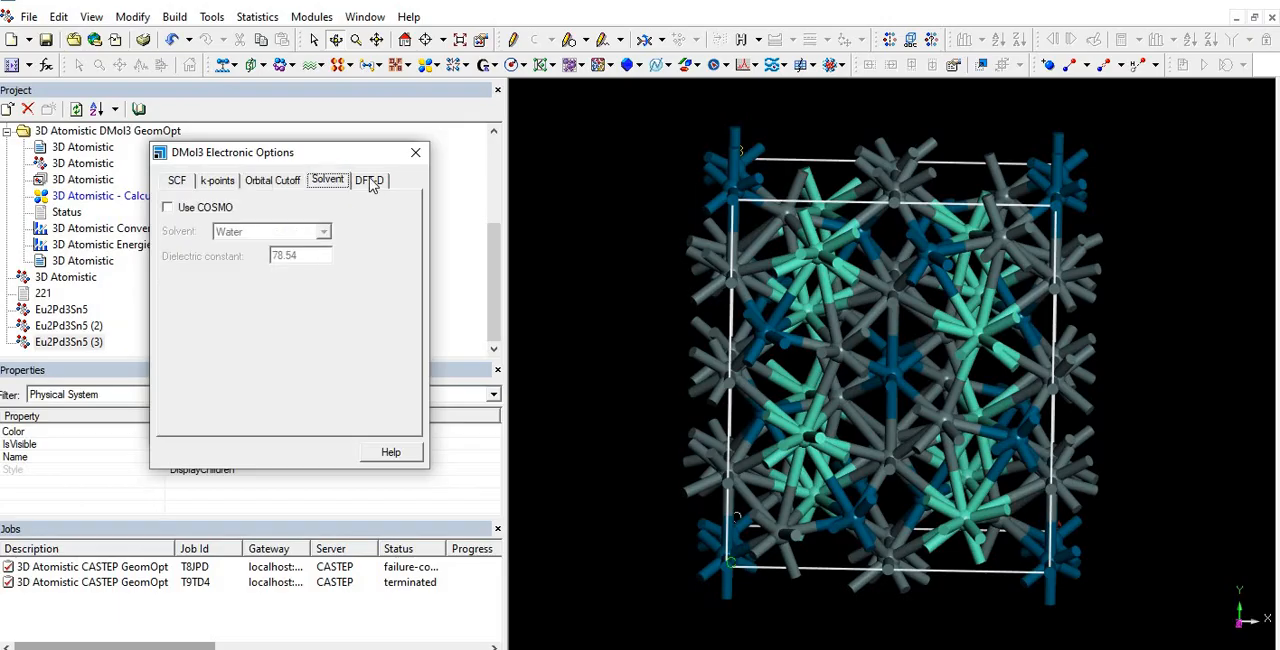
pyautogui.click(370, 180)
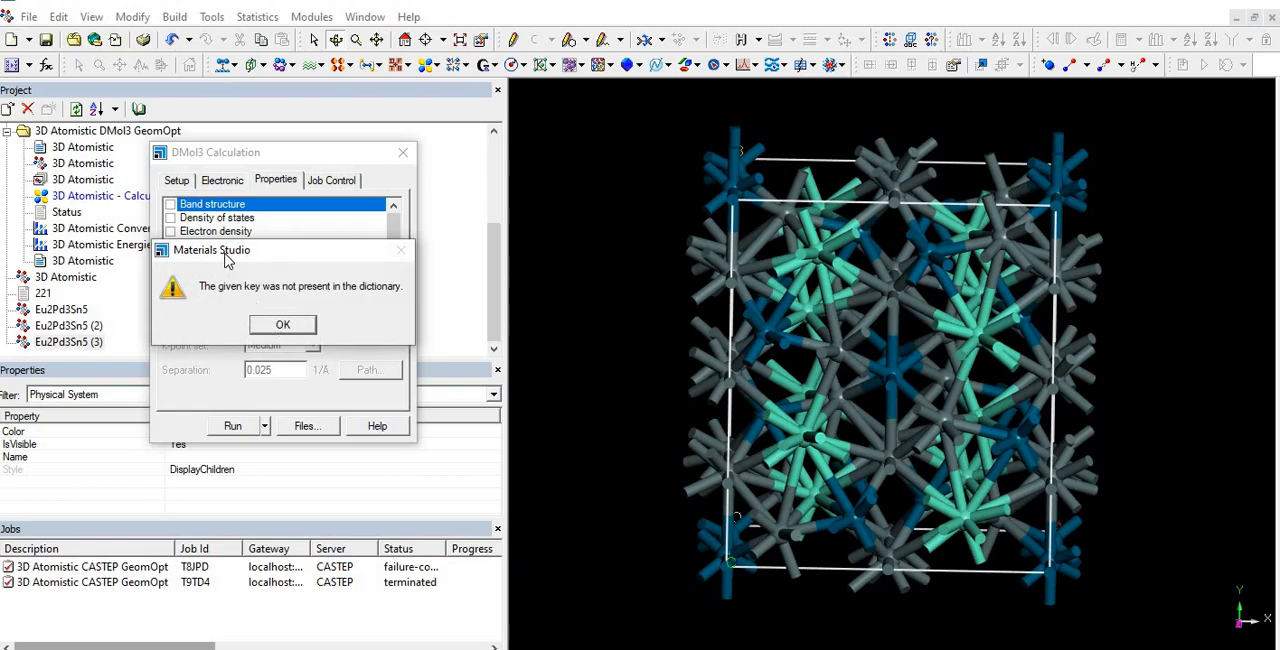
# - Dismiss the missing-key error, review Properties and Job Control, and return to Setup
pyautogui.click(170, 204)
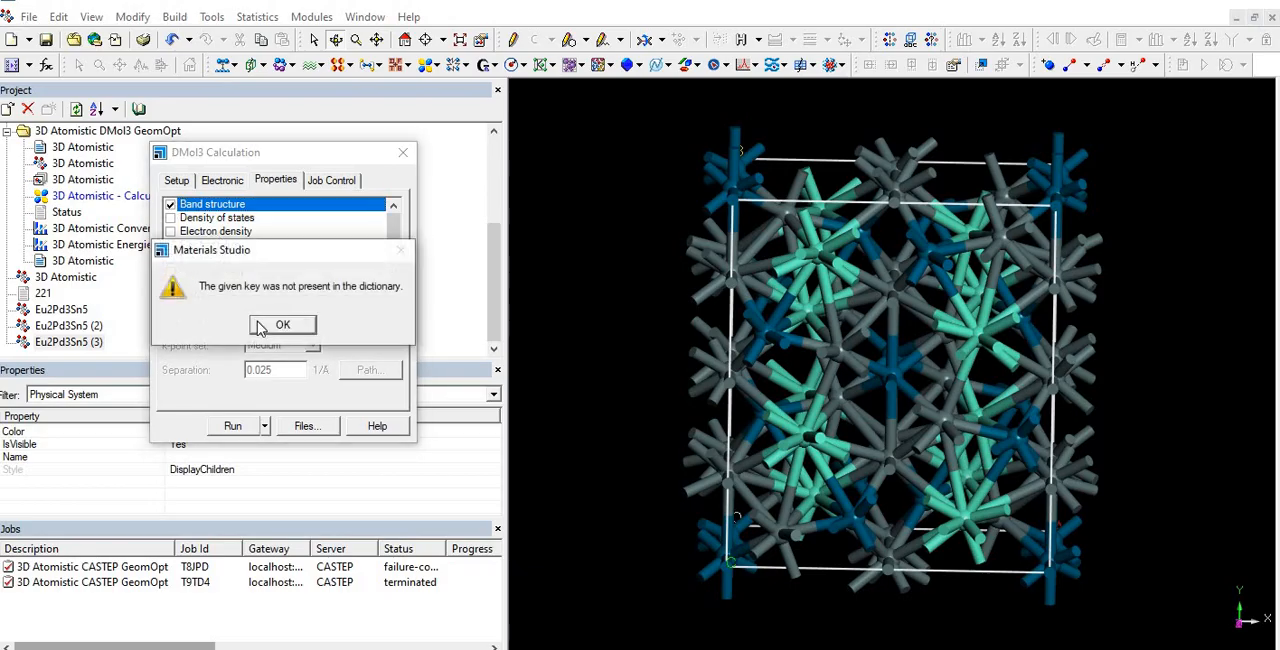
pyautogui.click(282, 324)
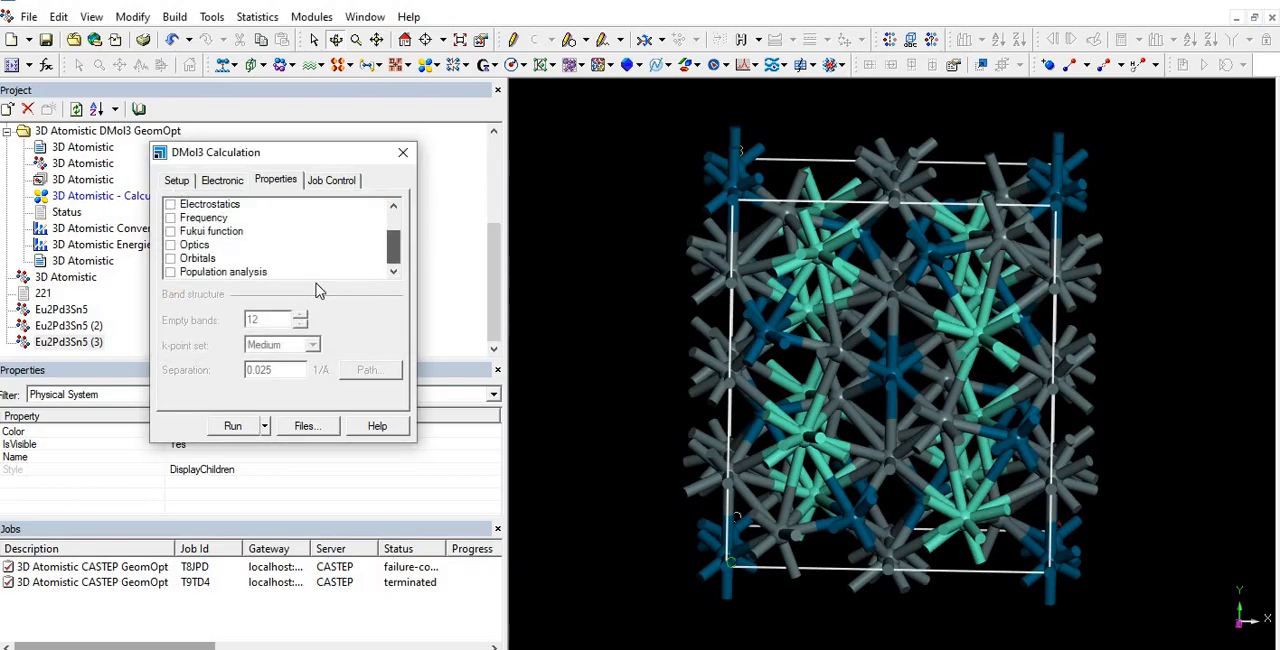
pyautogui.click(332, 180)
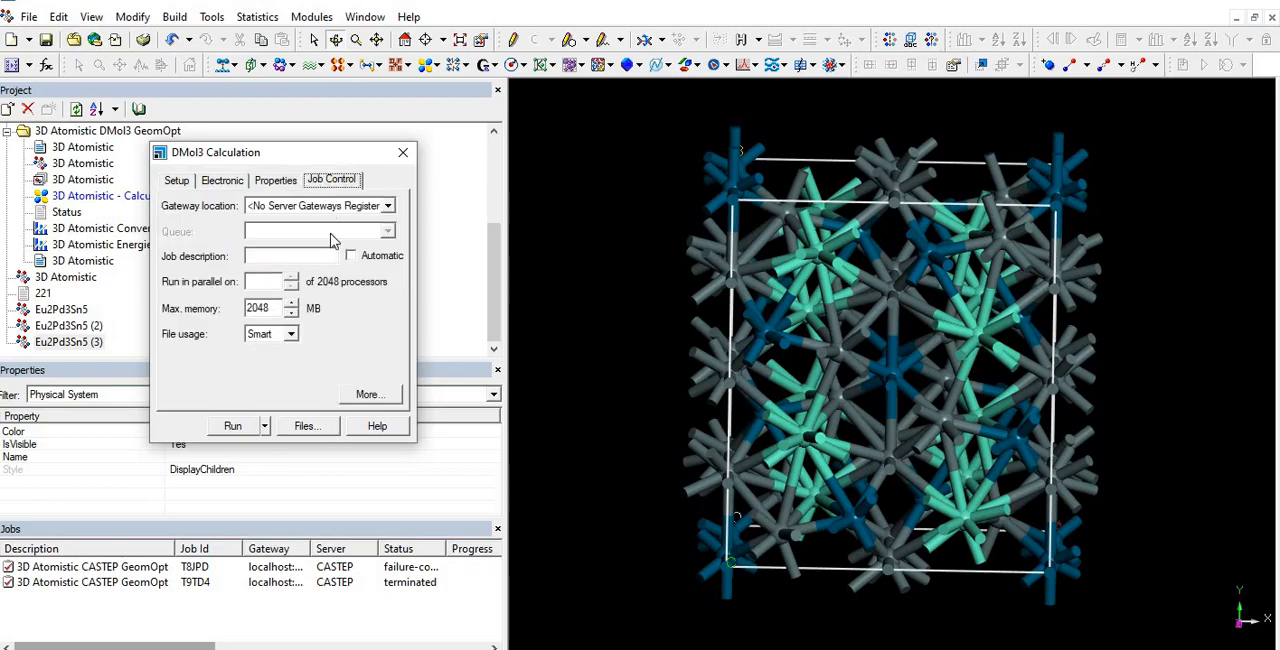
pyautogui.moveTo(372, 400)
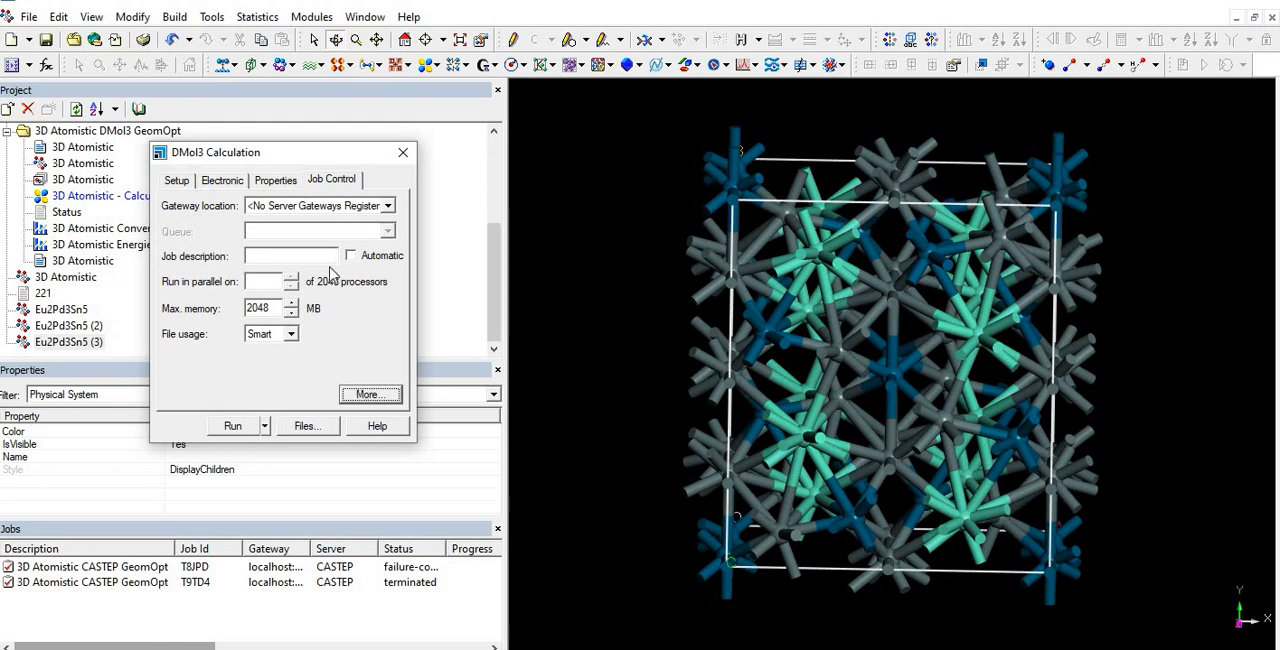
pyautogui.click(176, 180)
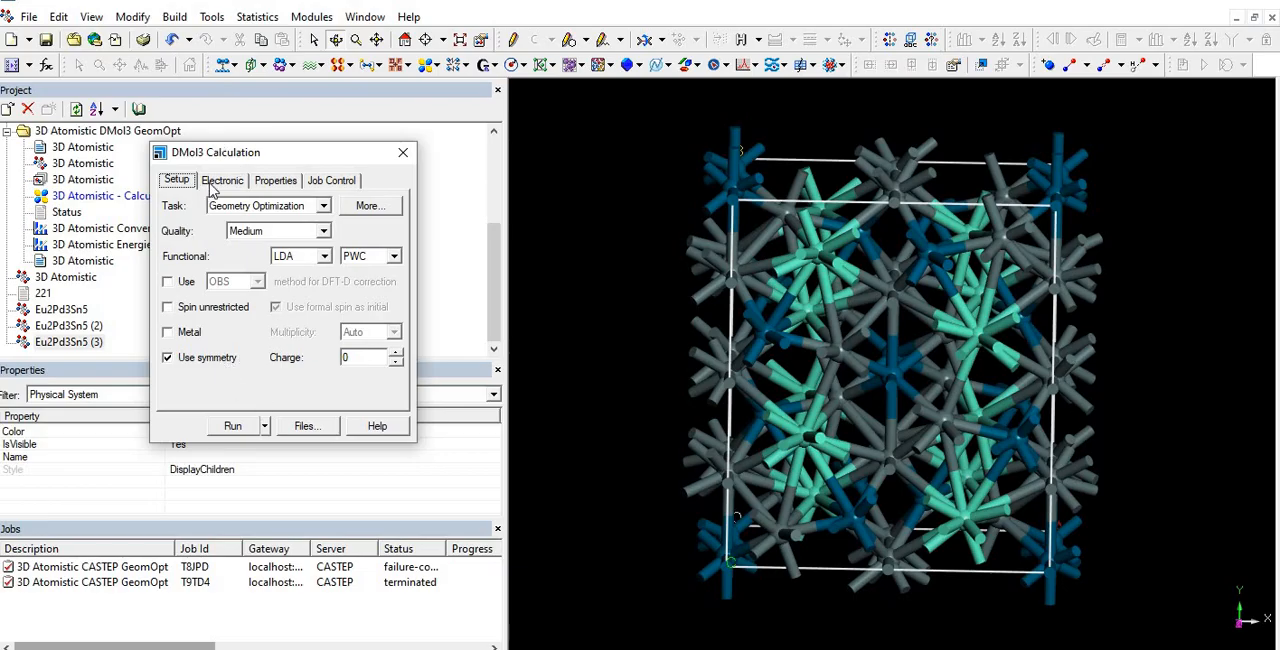
# - Check the Electronic and Properties pages, then run the Eu2Pd3Sn5 geometry optimization job
pyautogui.click(222, 180)
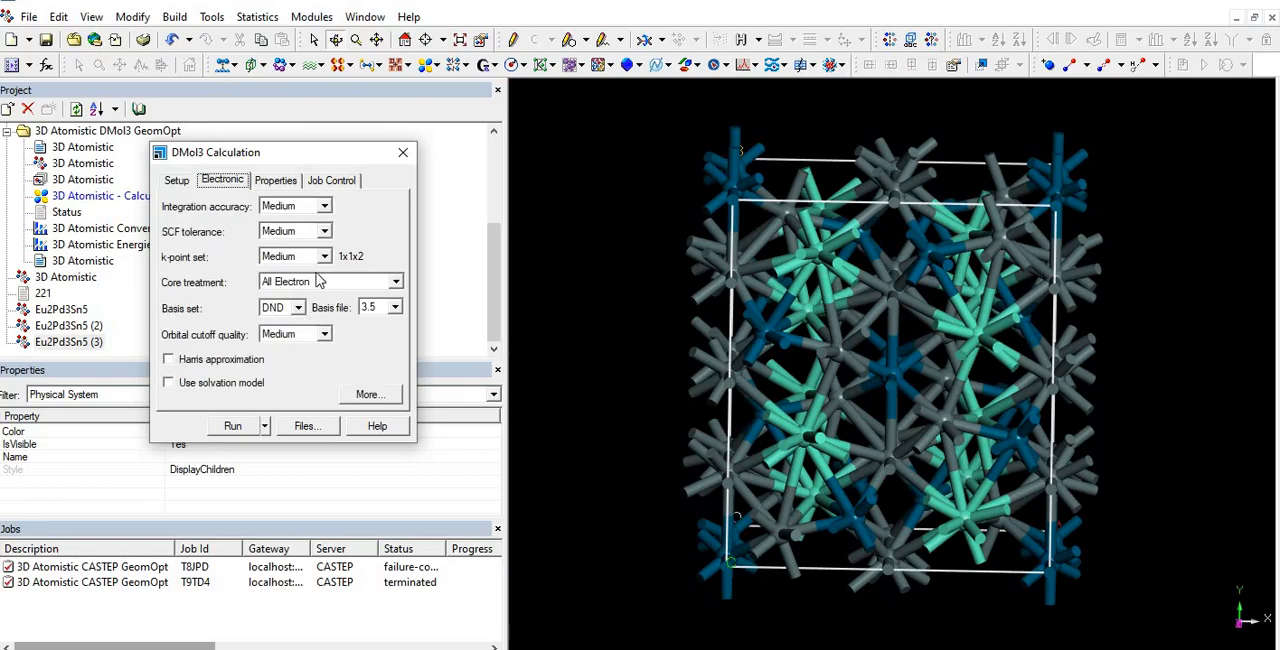
pyautogui.click(276, 180)
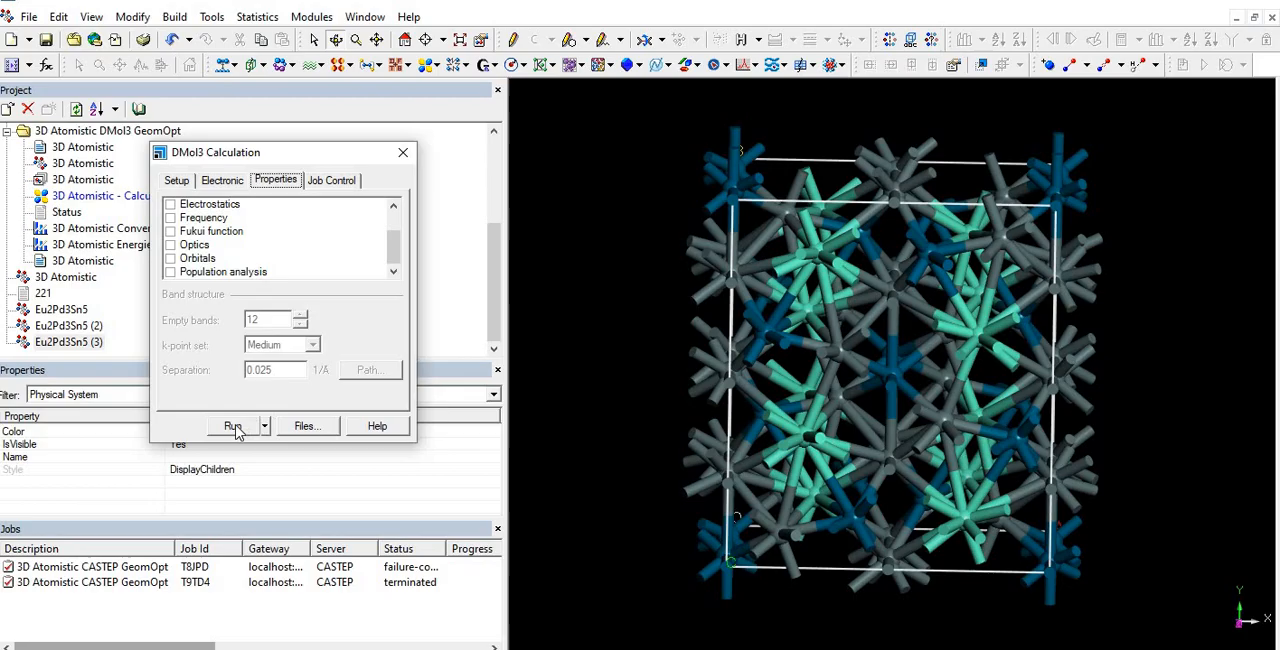
pyautogui.click(232, 424)
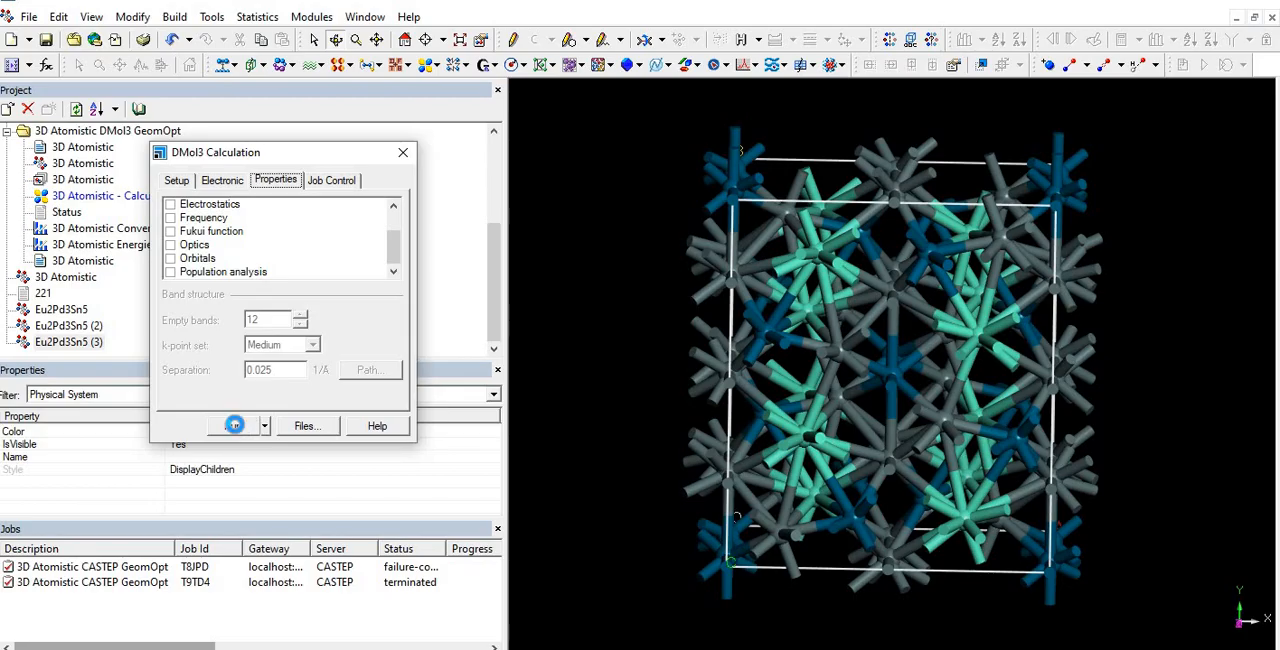
pyautogui.click(232, 426)
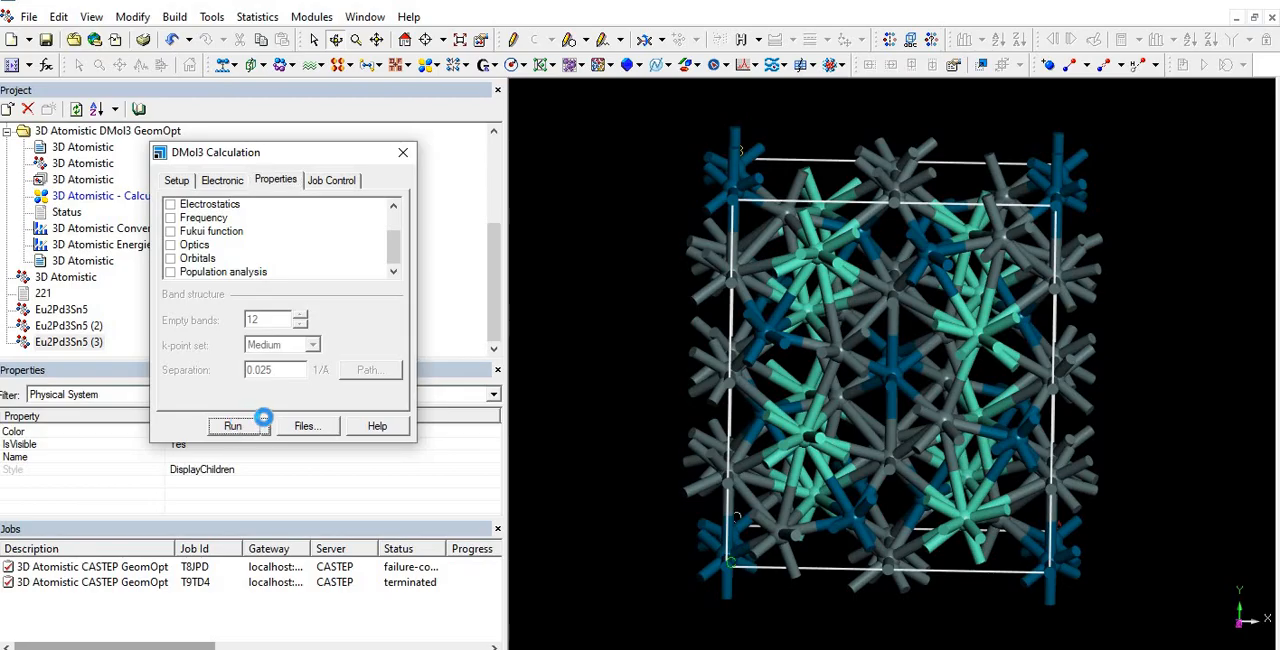
pyautogui.click(232, 426)
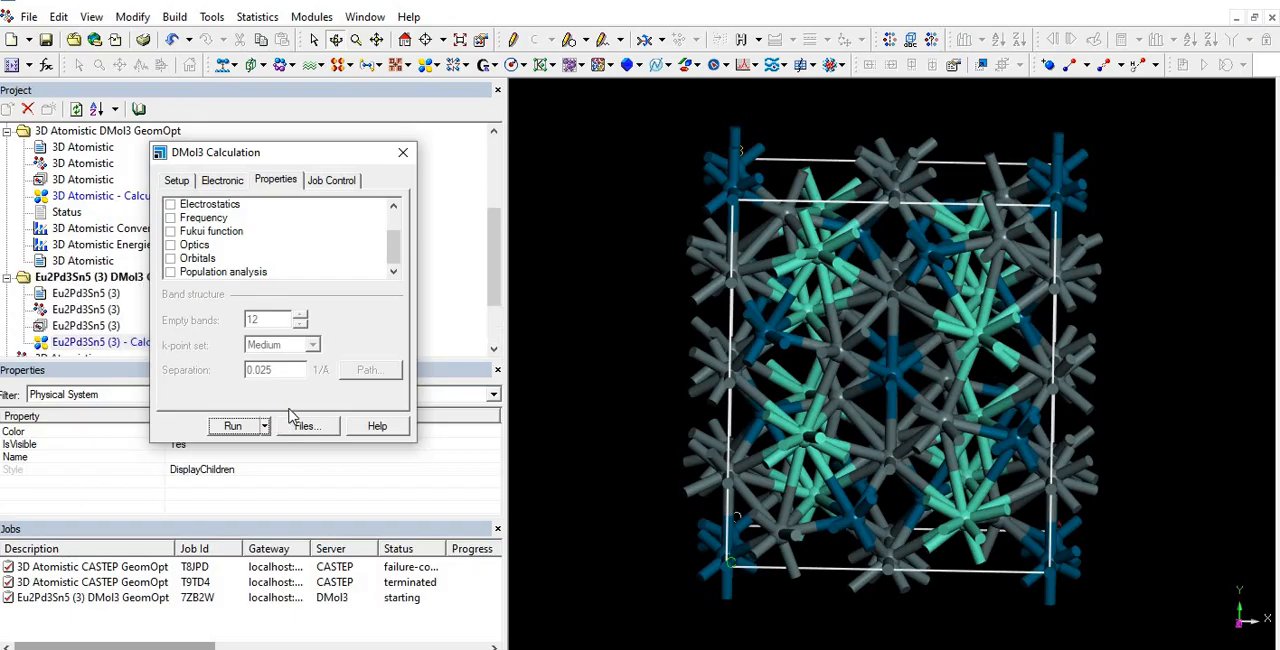
pyautogui.moveTo(402, 170)
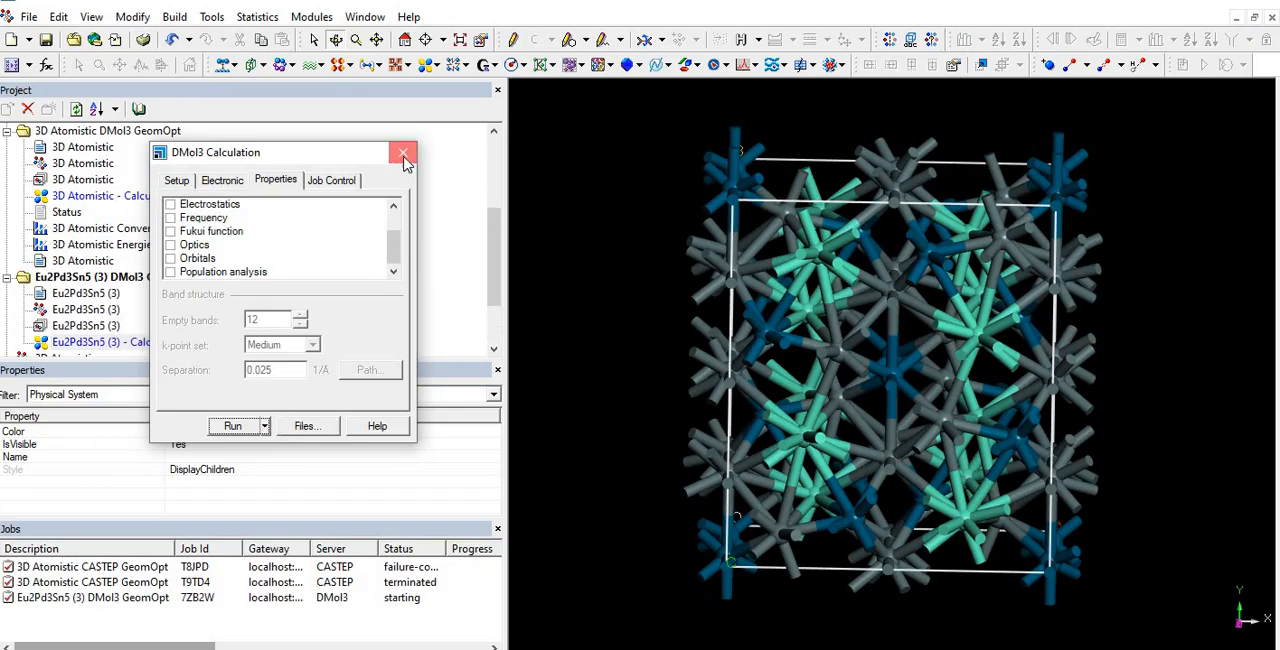
# - Dismiss the OnDisconnect error and resize the side panels to inspect the running job's details
pyautogui.click(404, 152)
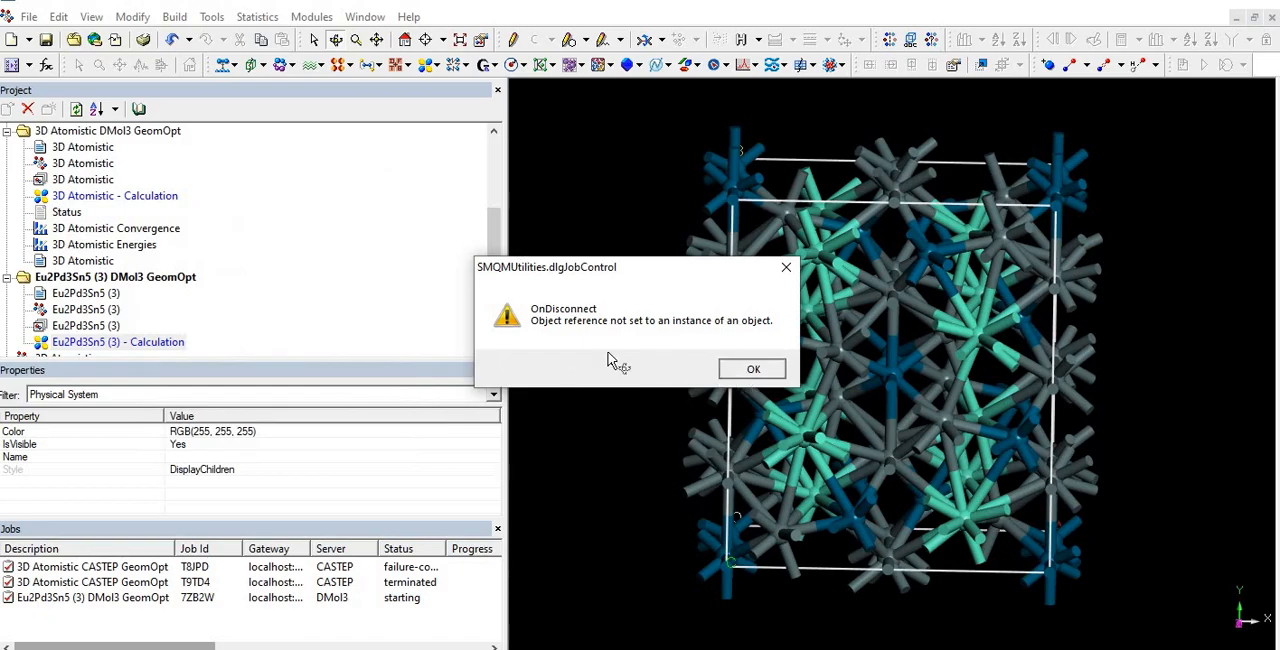
pyautogui.click(752, 368)
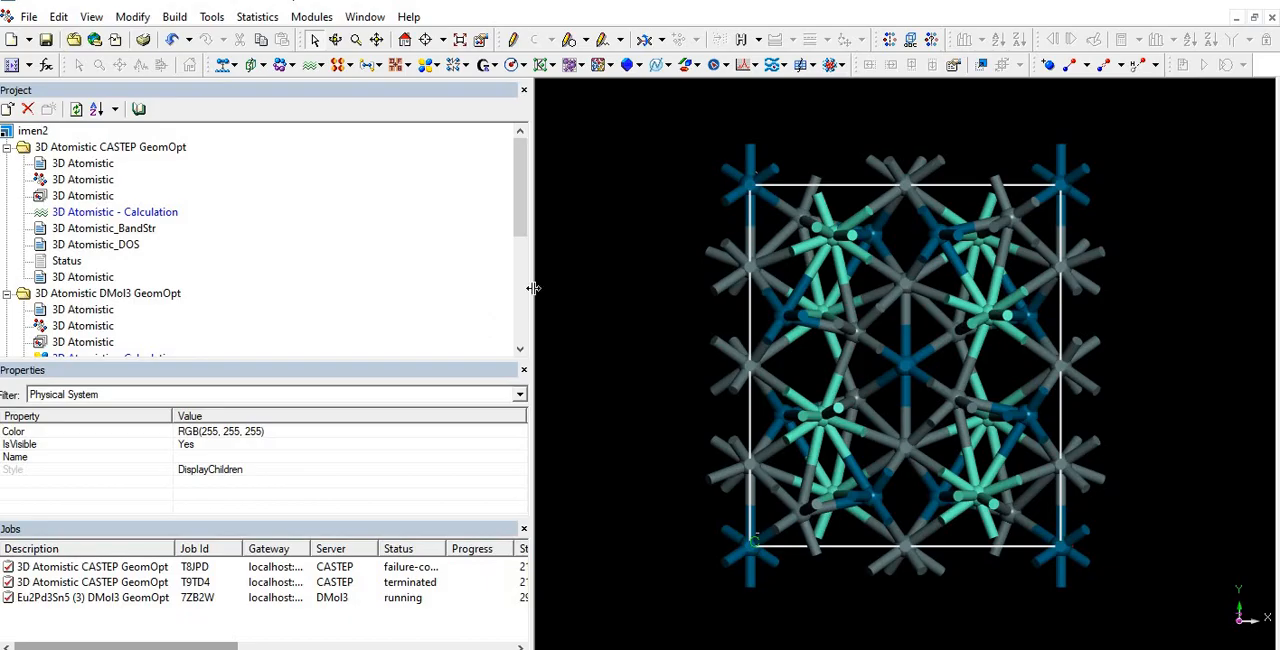
pyautogui.moveTo(532, 288); pyautogui.dragTo(624, 300)
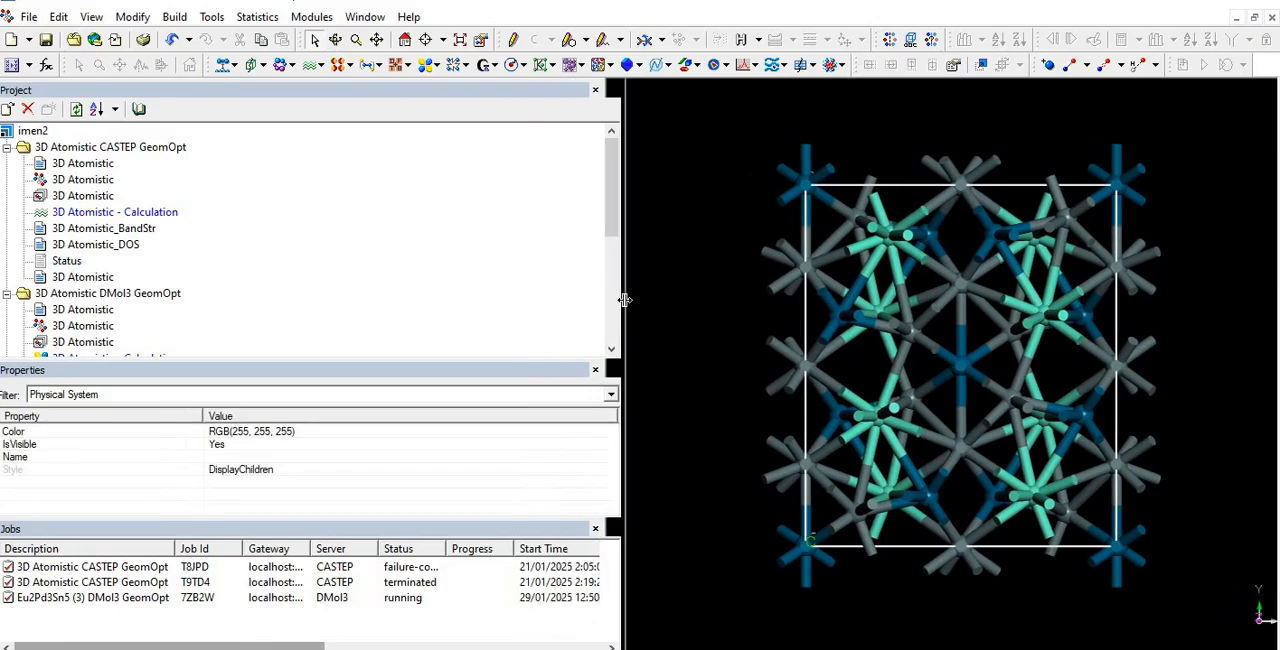
pyautogui.moveTo(624, 300); pyautogui.dragTo(536, 300)
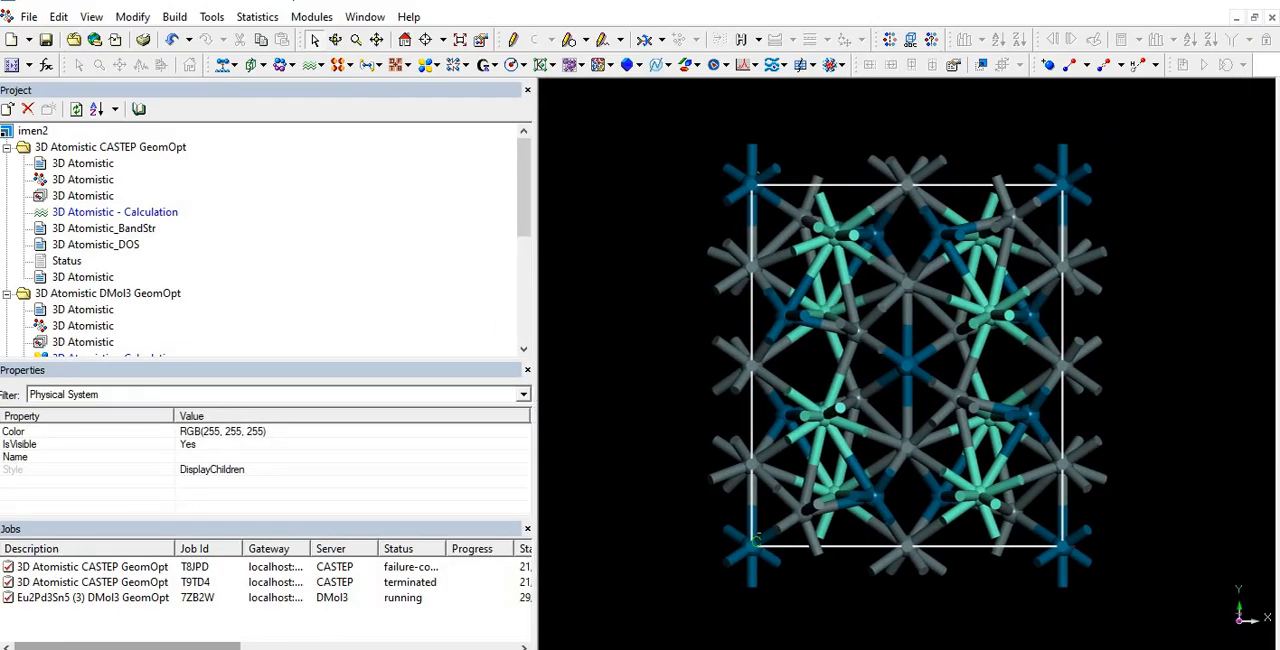